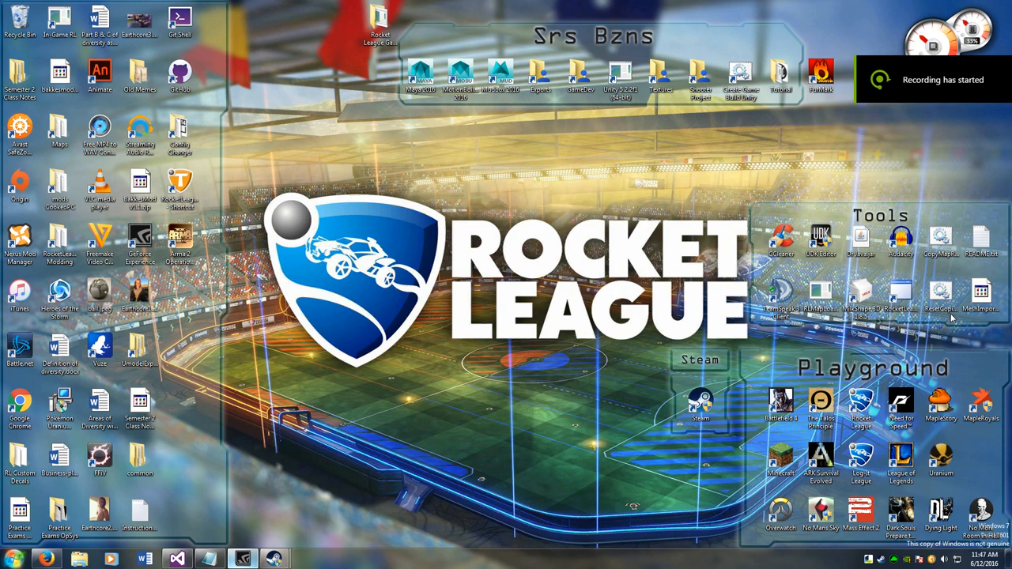
pyautogui.moveTo(952, 319)
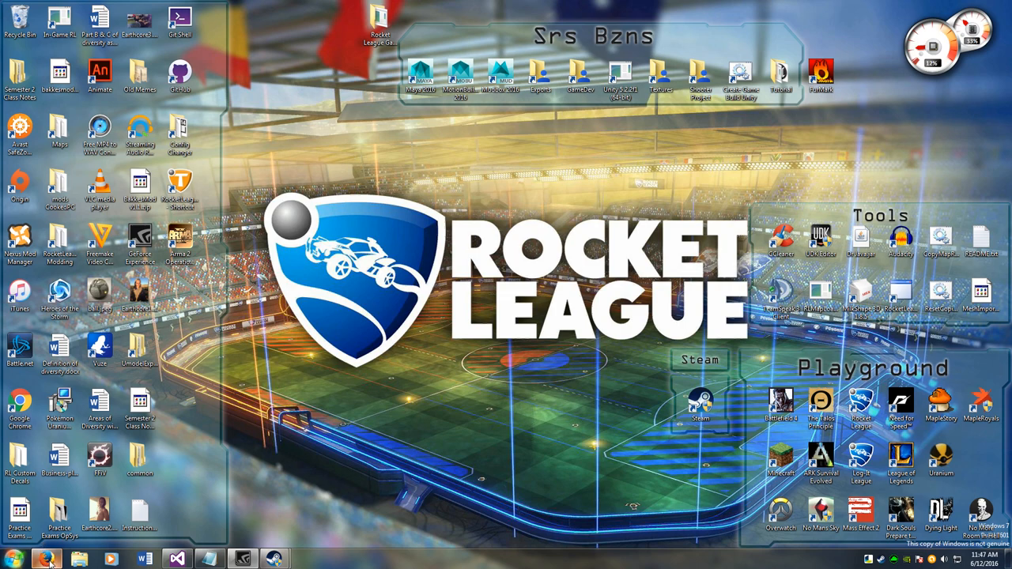
# Step: Bring the RL-Dummy-Classes-v2 GitHub repository page up in Firefox
pyautogui.click(44, 560)
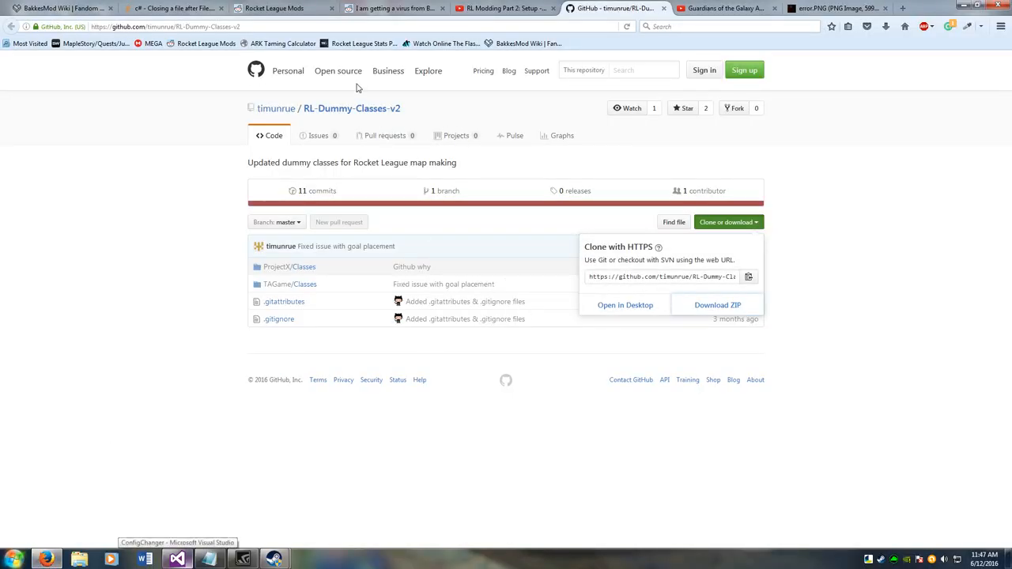
pyautogui.moveTo(600, 197)
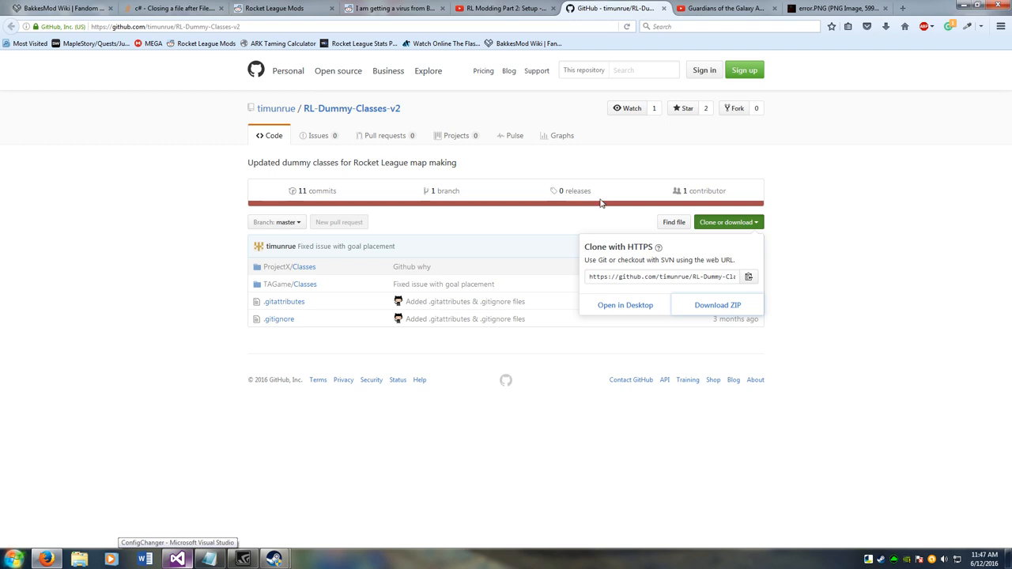
pyautogui.moveTo(591, 208)
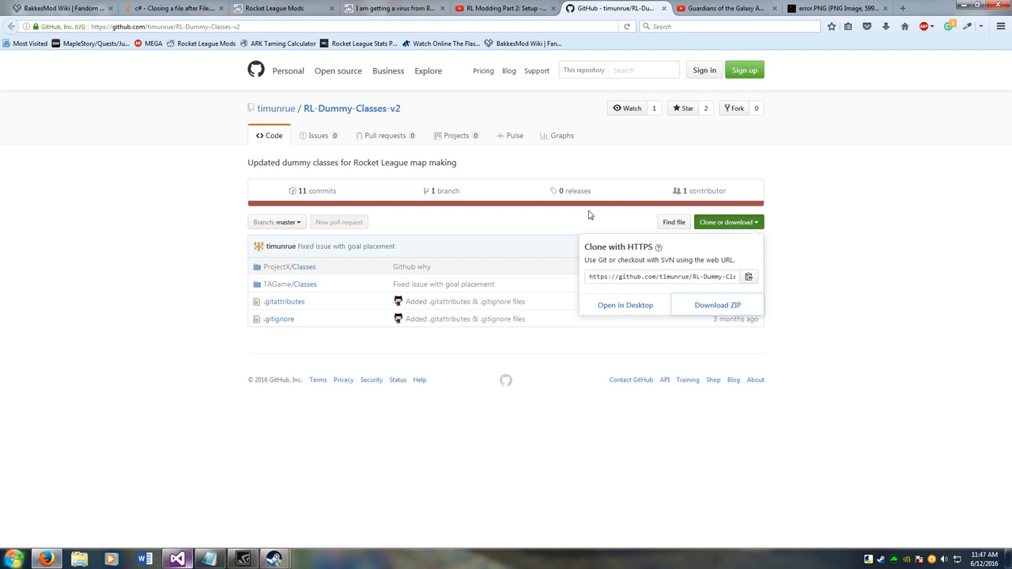
pyautogui.moveTo(674, 224)
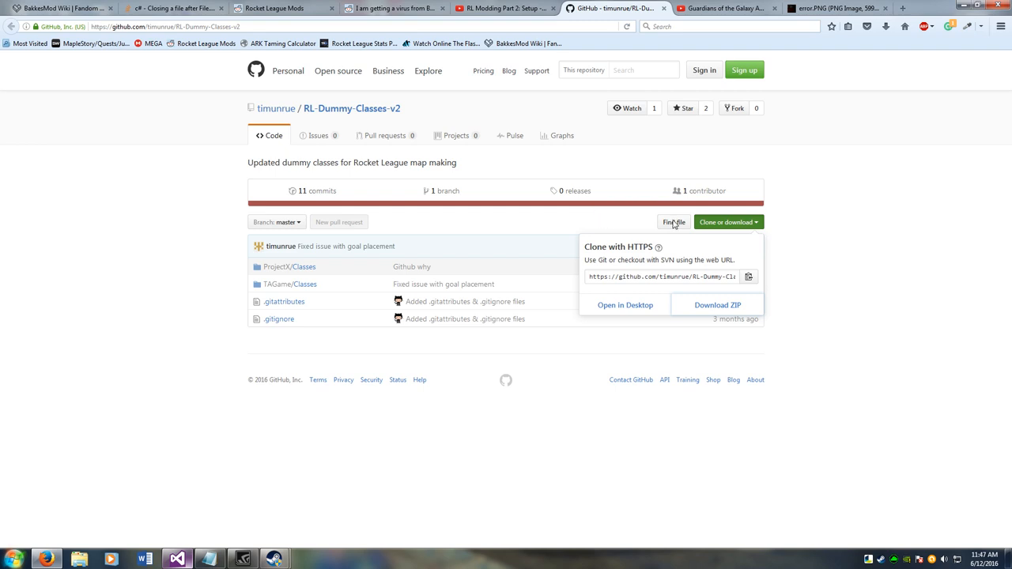
pyautogui.moveTo(309, 281)
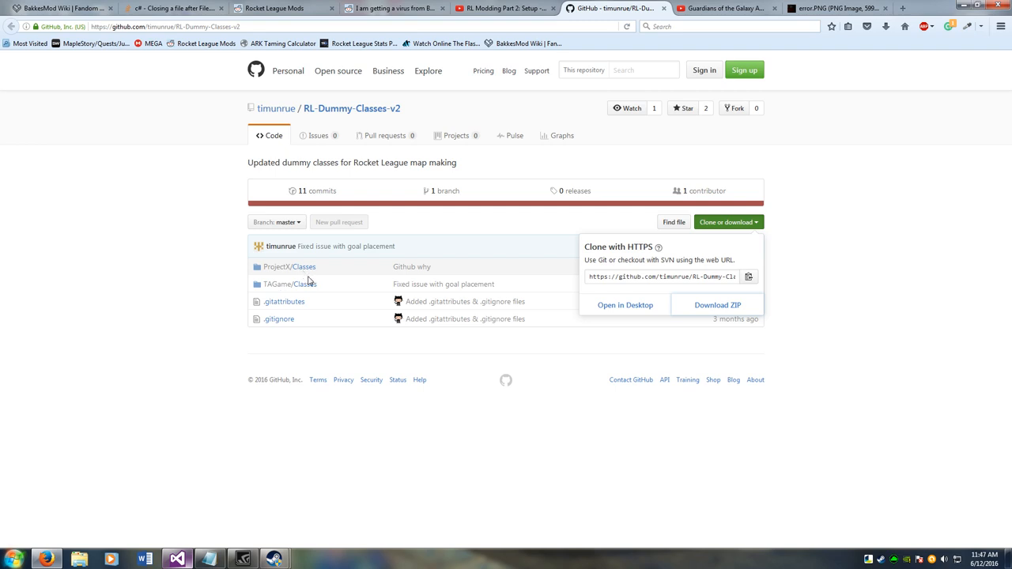
pyautogui.moveTo(742, 228)
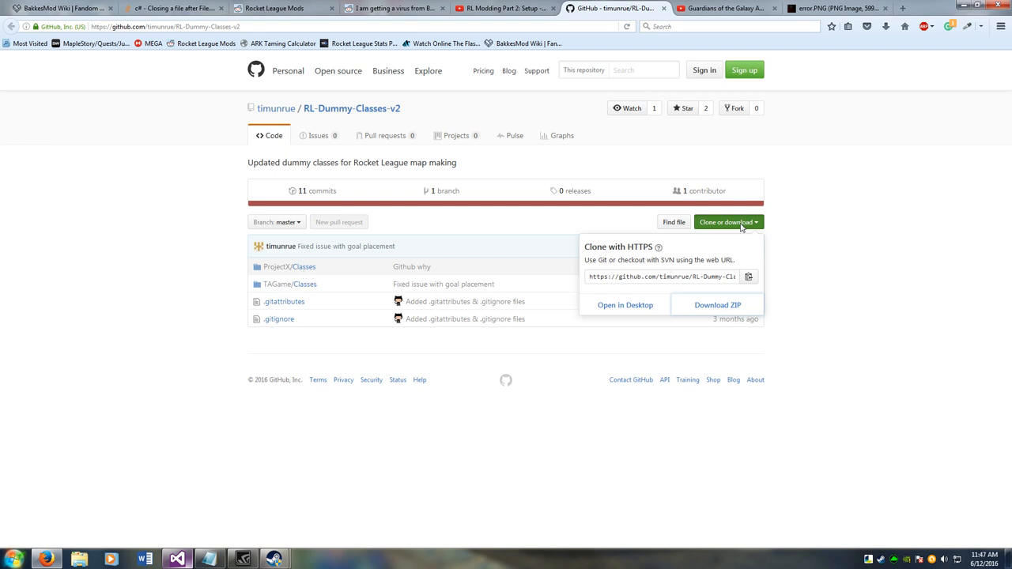
pyautogui.moveTo(886, 266)
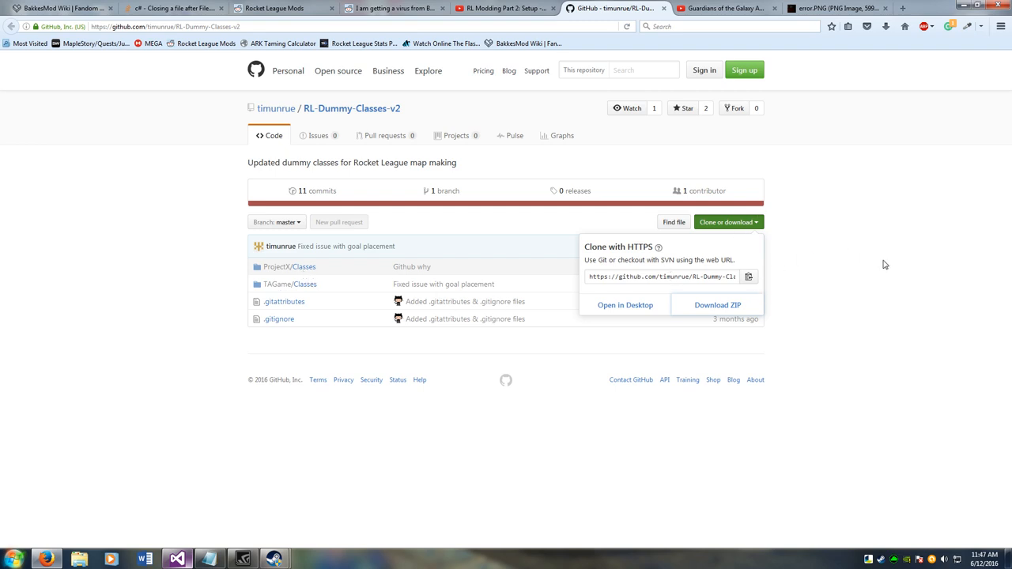
pyautogui.moveTo(876, 272)
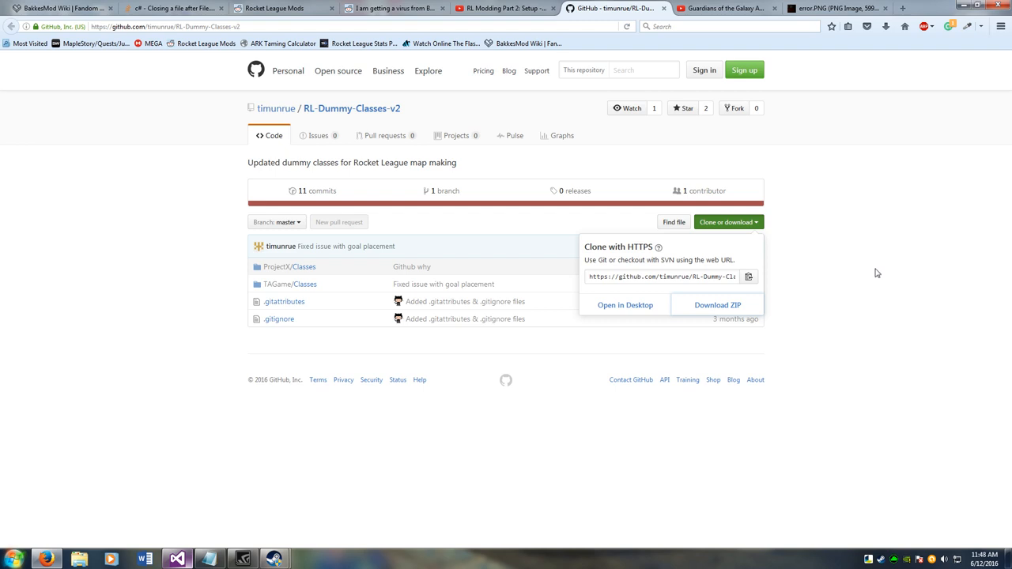
pyautogui.moveTo(791, 307)
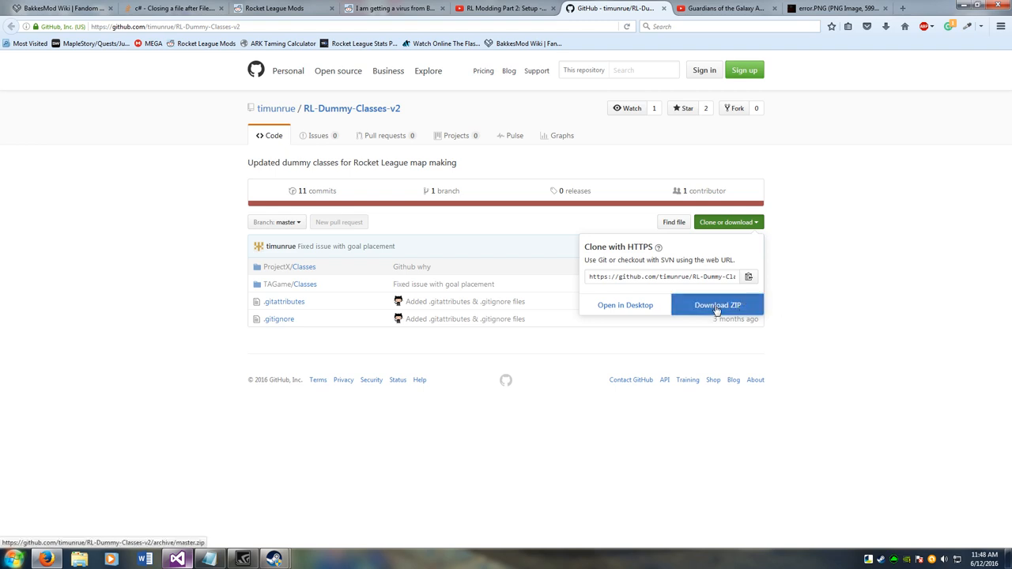
# Step: Download the repository ZIP, extract it in Downloads and browse into the RL-Dummy-Classes-v2-master folder
pyautogui.click(716, 303)
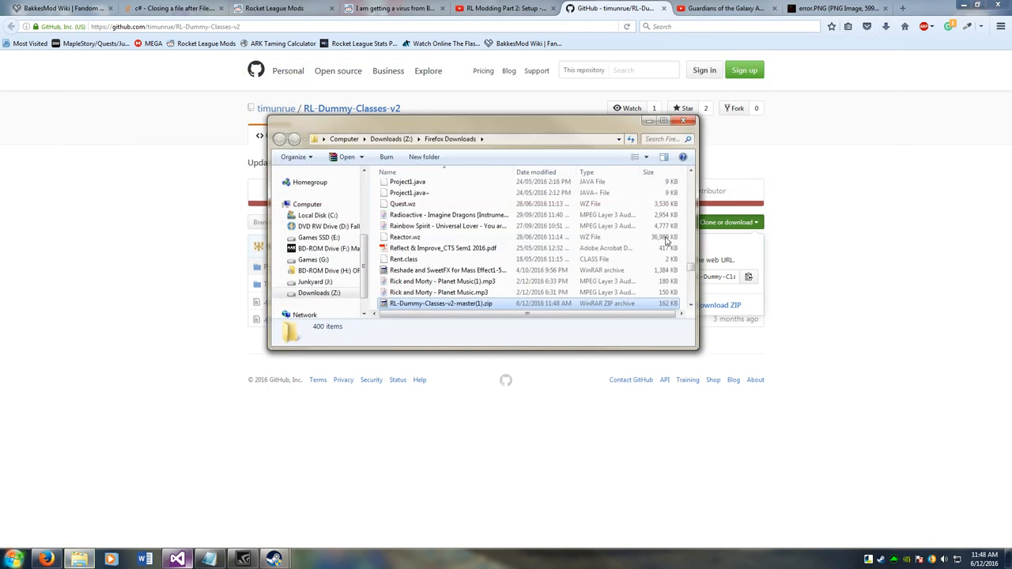
pyautogui.rightClick(442, 303)
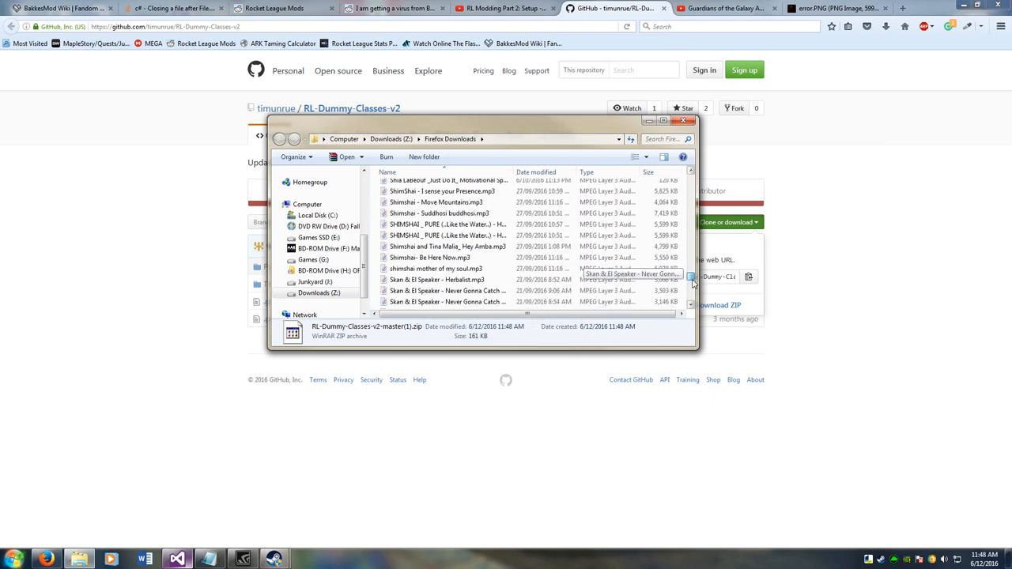
pyautogui.scroll(3)
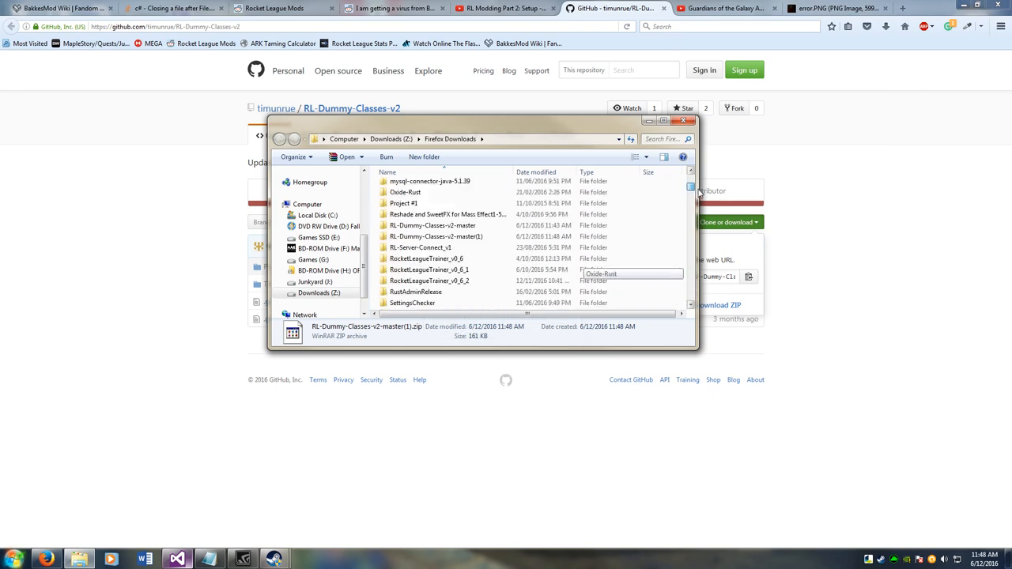
pyautogui.doubleClick(436, 237)
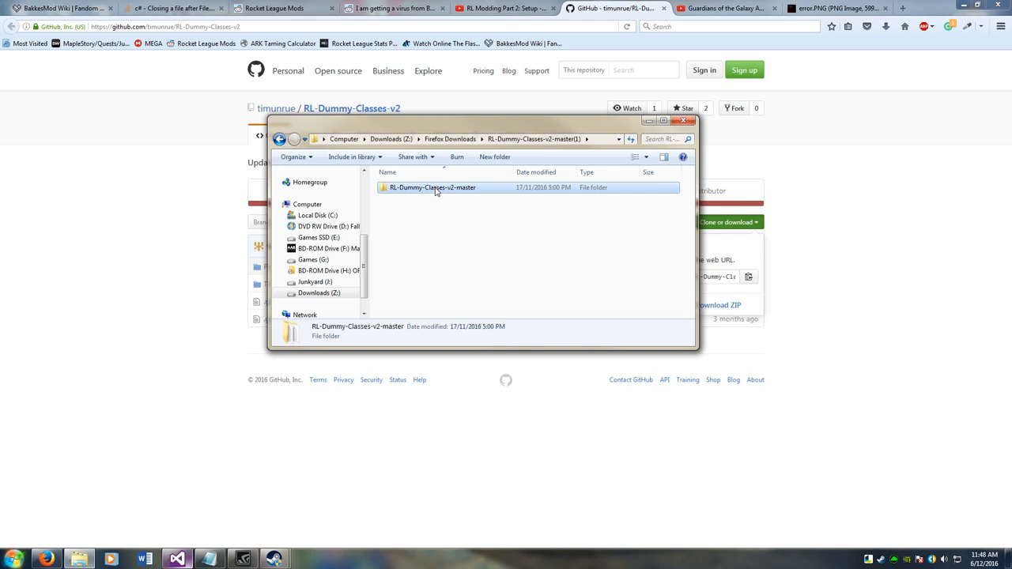
pyautogui.doubleClick(431, 187)
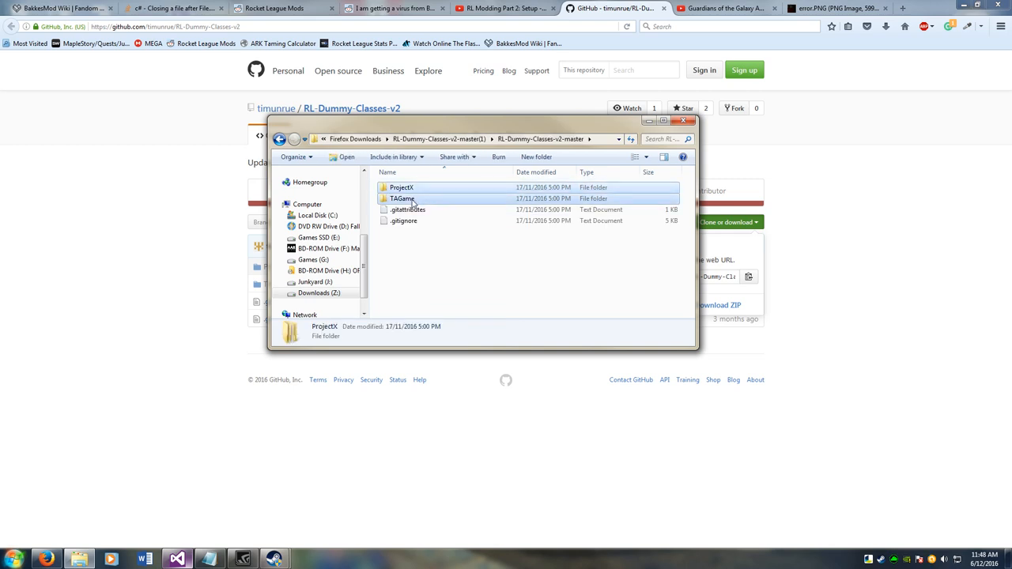
# Step: Select the ProjectX and TAGame folders together and copy them
pyautogui.click(404, 209)
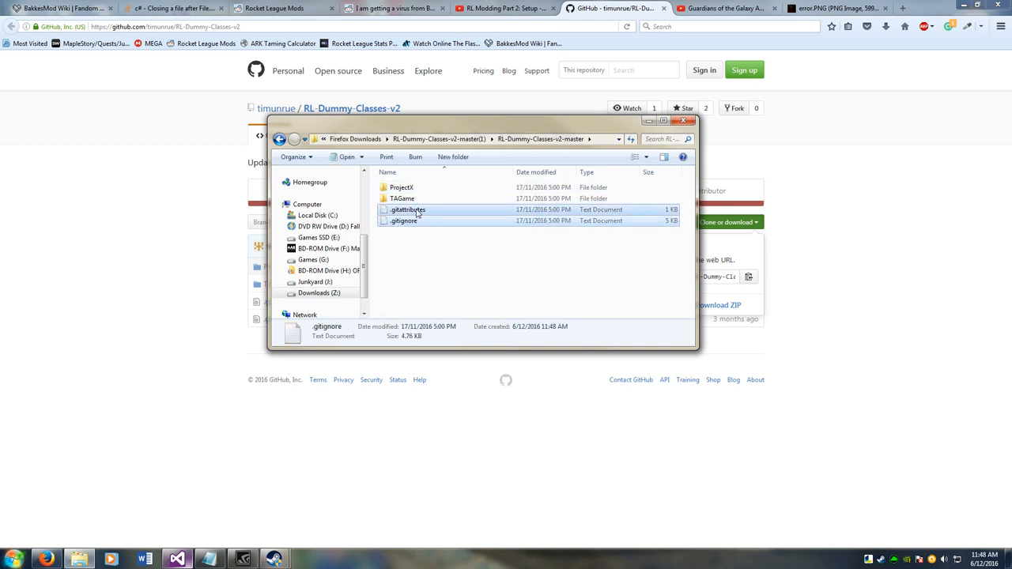
pyautogui.click(401, 199)
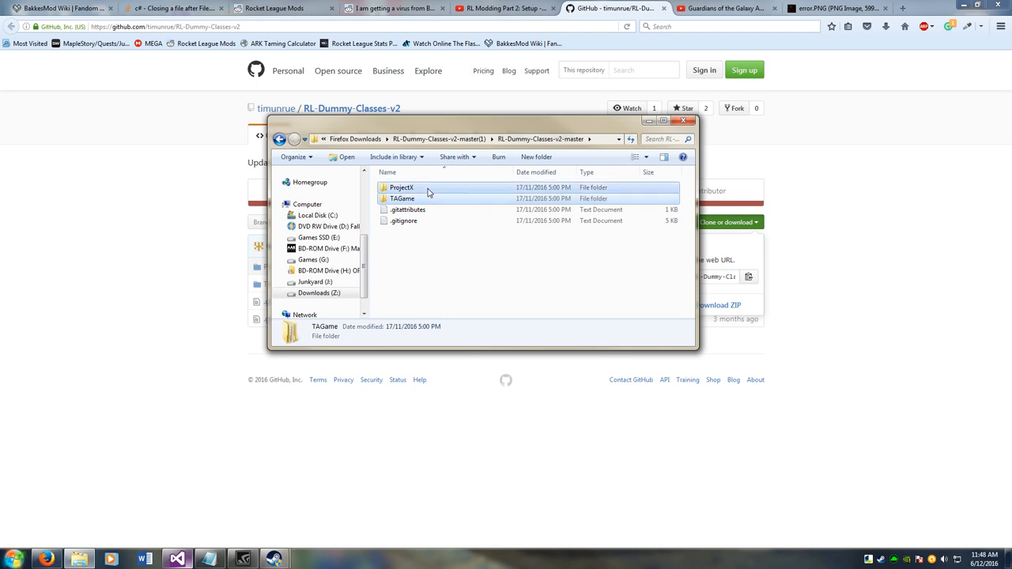
pyautogui.rightClick(401, 198)
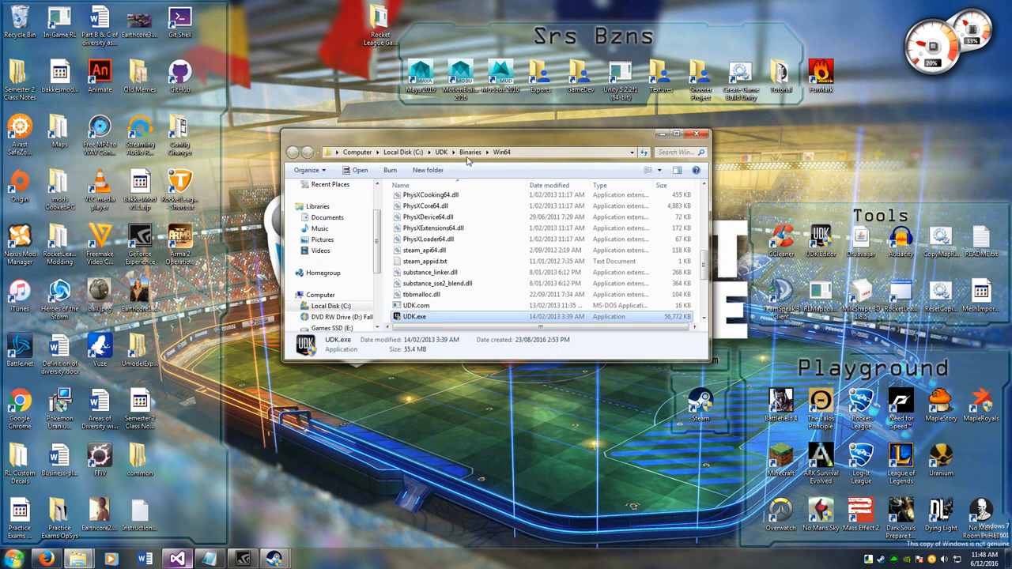
# Step: Paste the copied folders into UDK's Development\Src folder and return to the UDK folder
pyautogui.click(441, 152)
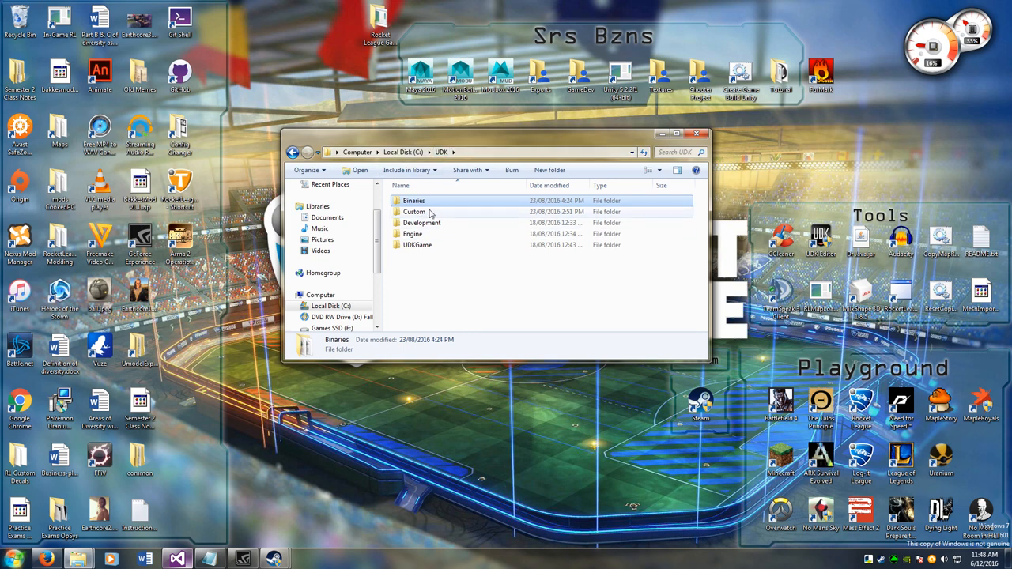
pyautogui.doubleClick(421, 221)
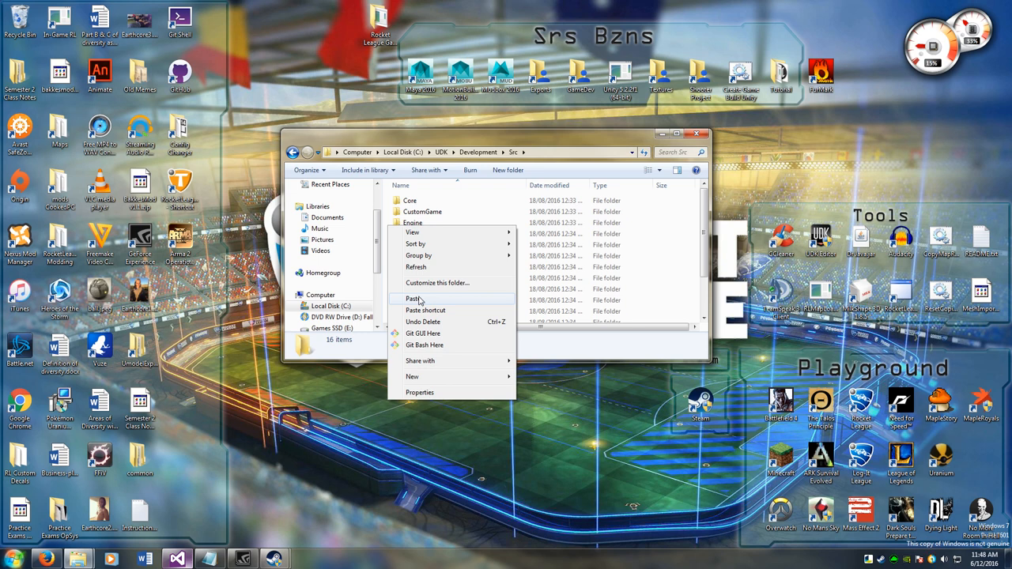
pyautogui.click(413, 297)
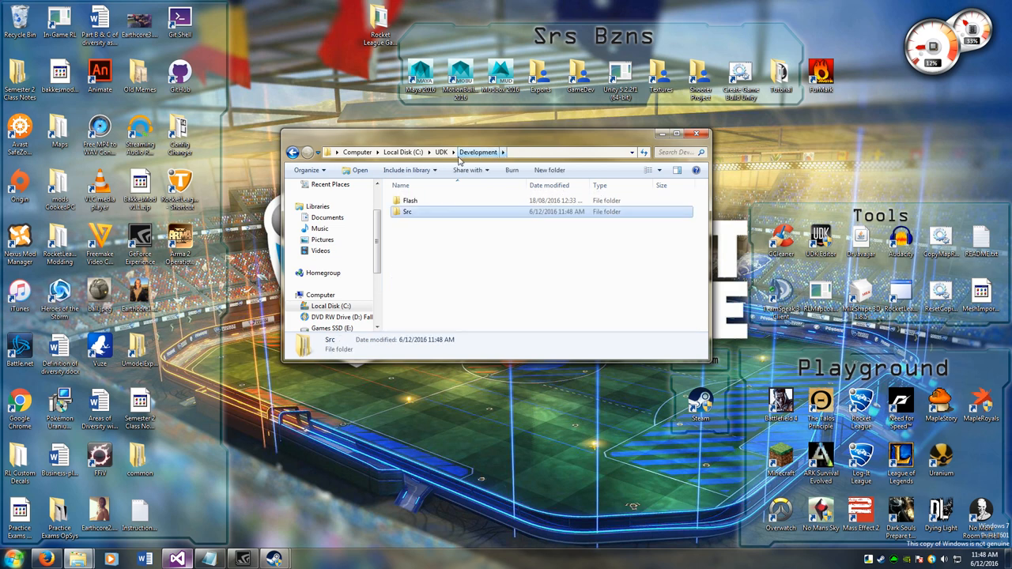
pyautogui.click(441, 152)
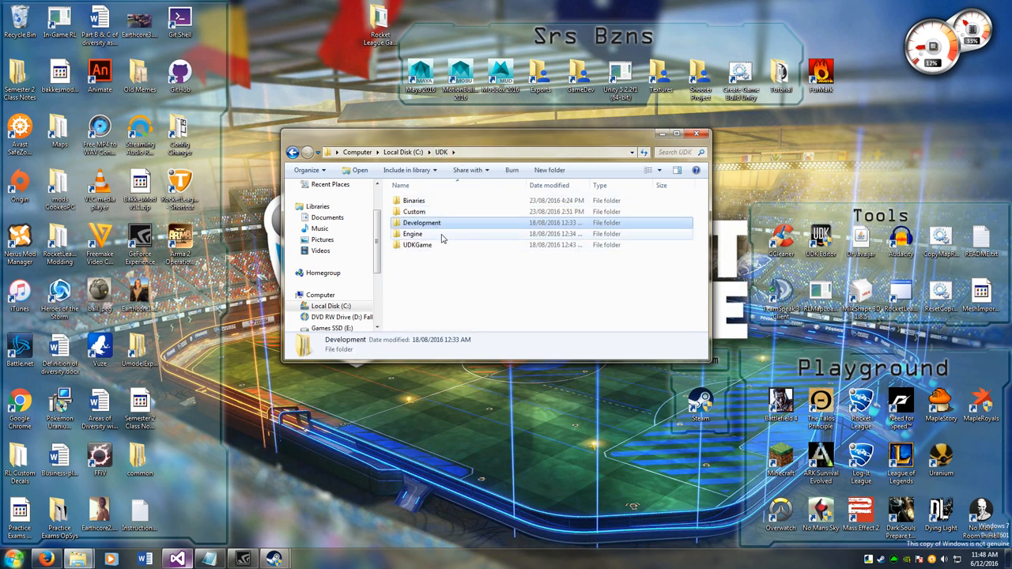
# Step: Browse into UDKGame\Config and select DefaultEngineUDK.ini
pyautogui.doubleClick(418, 243)
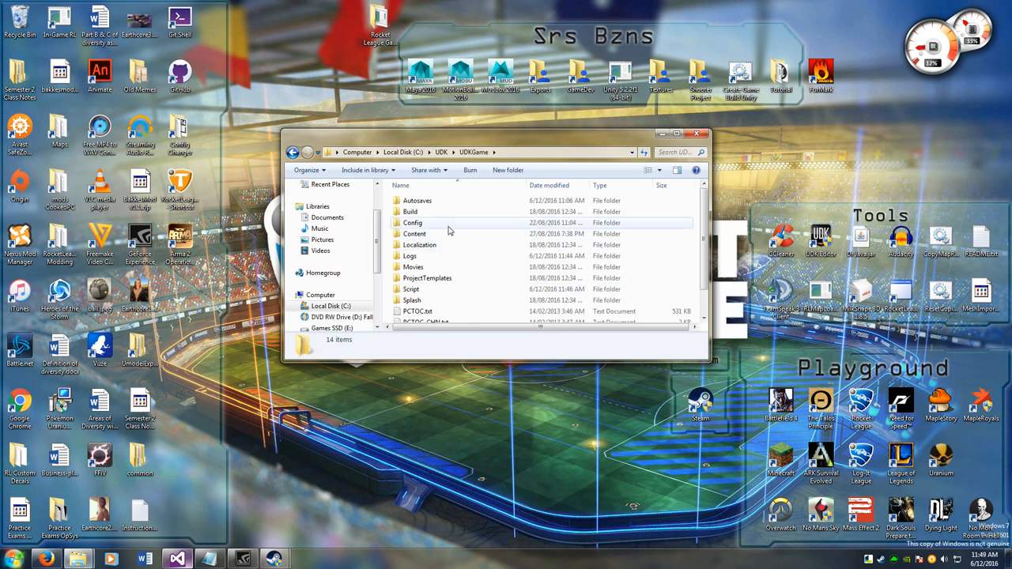
pyautogui.click(413, 221)
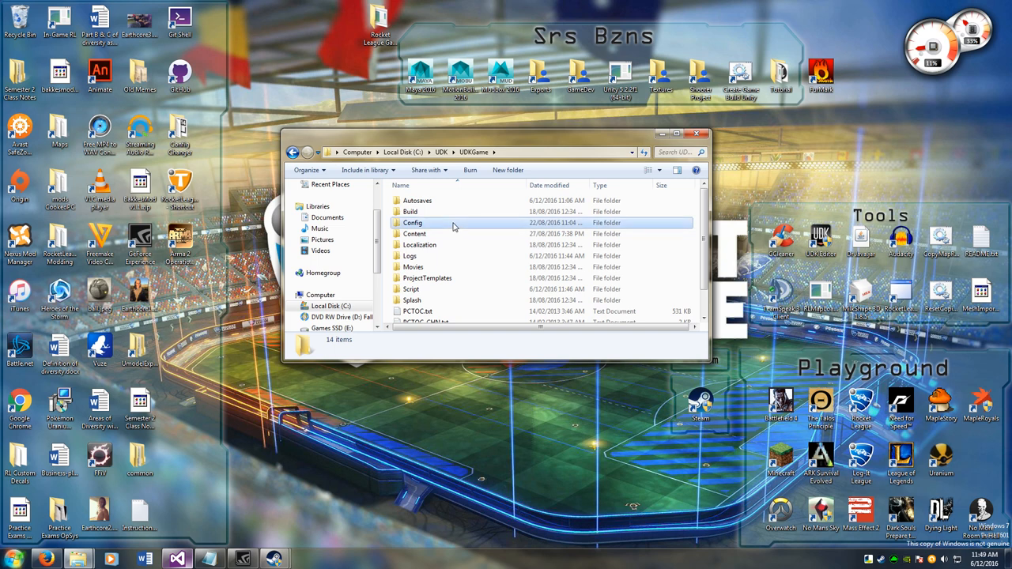
pyautogui.doubleClick(413, 221)
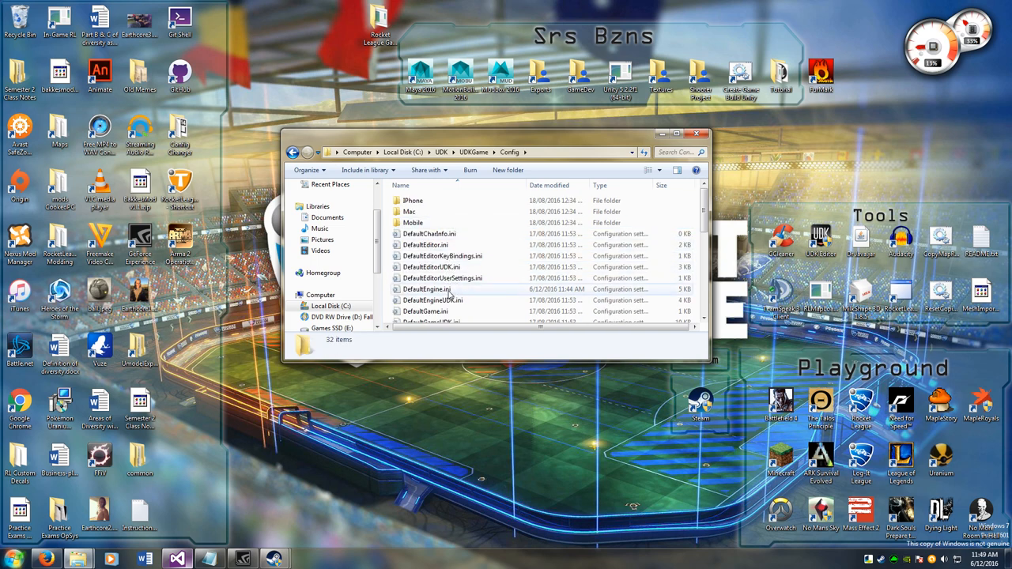
pyautogui.click(426, 243)
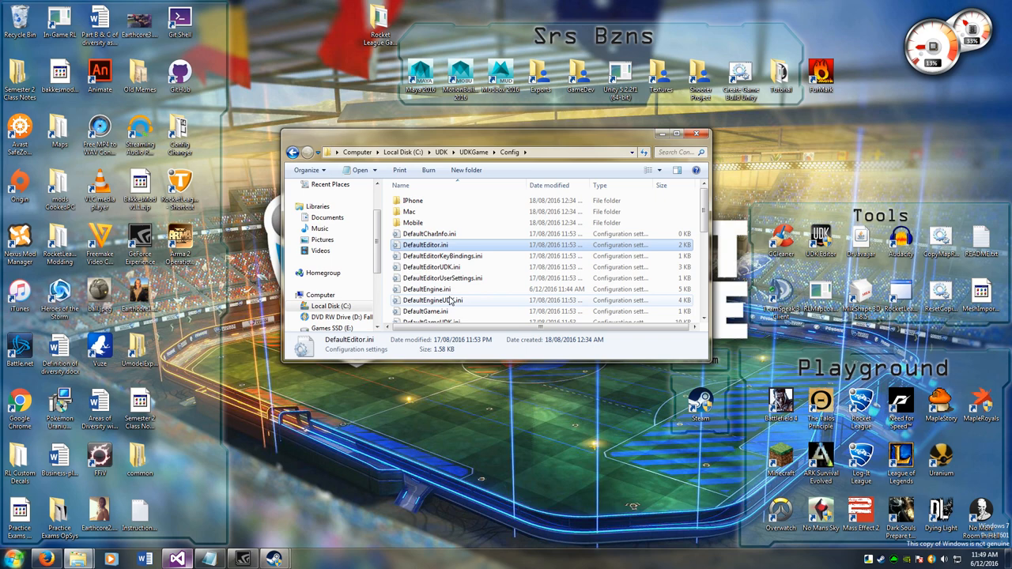
# Step: Add +EditPackages=ProjectX and +EditPackages=TAGame under [UnrealEd.EditorEngine] in DefaultEngineUDK.ini and save
pyautogui.doubleClick(427, 300)
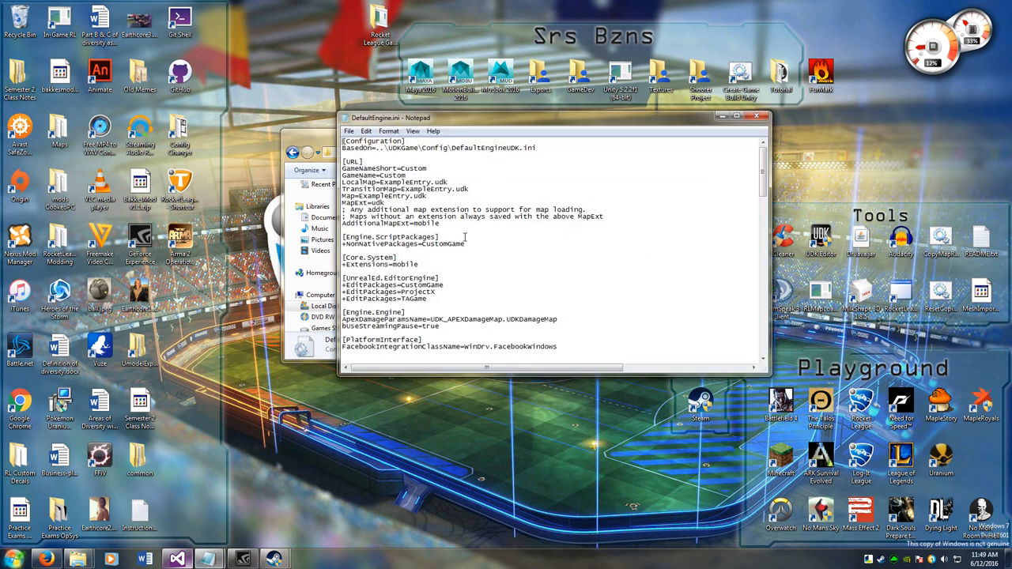
pyautogui.moveTo(342, 279); pyautogui.dragTo(445, 285)
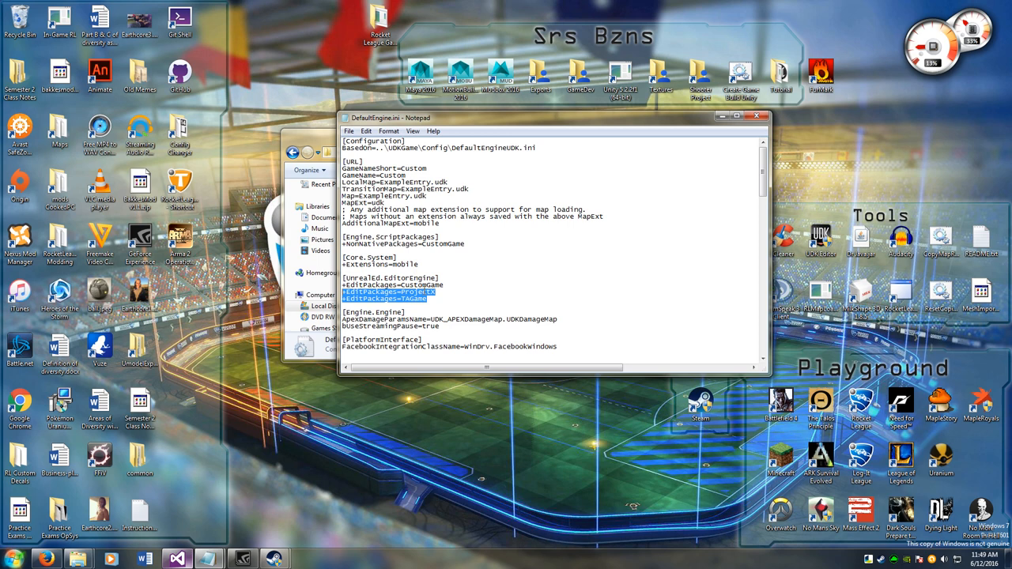
pyautogui.doubleClick(418, 291)
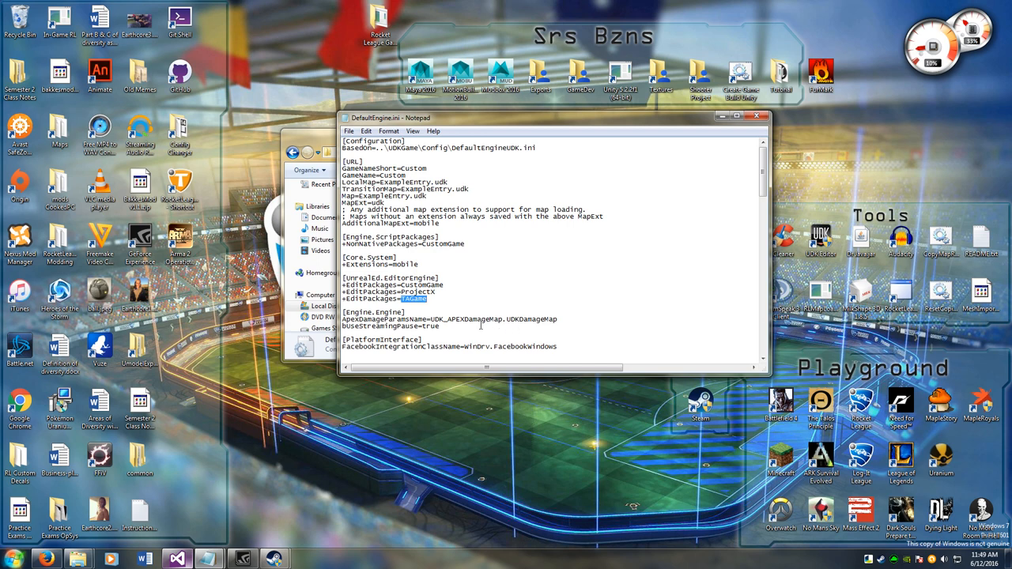
pyautogui.doubleClick(417, 291)
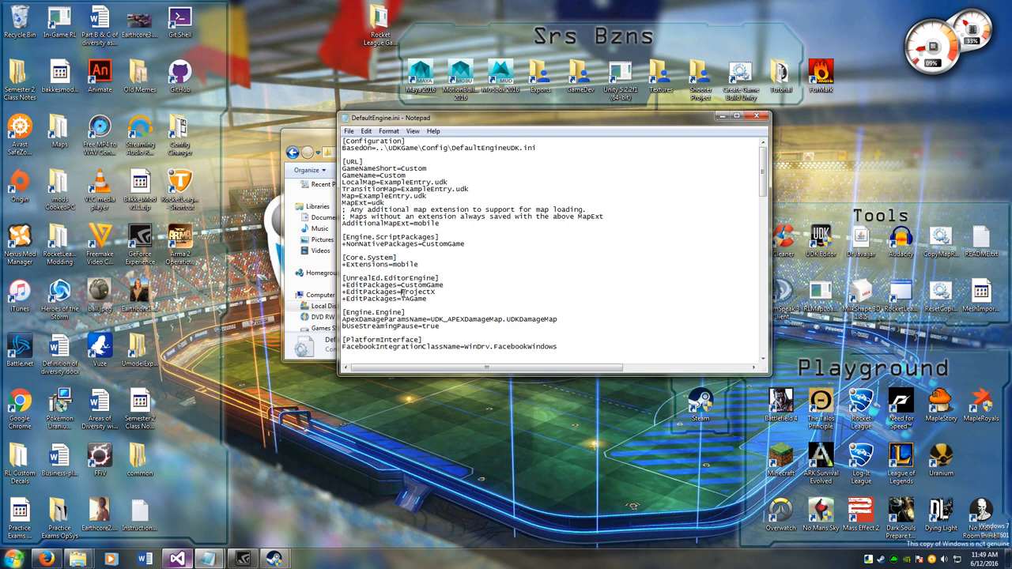
pyautogui.doubleClick(414, 297)
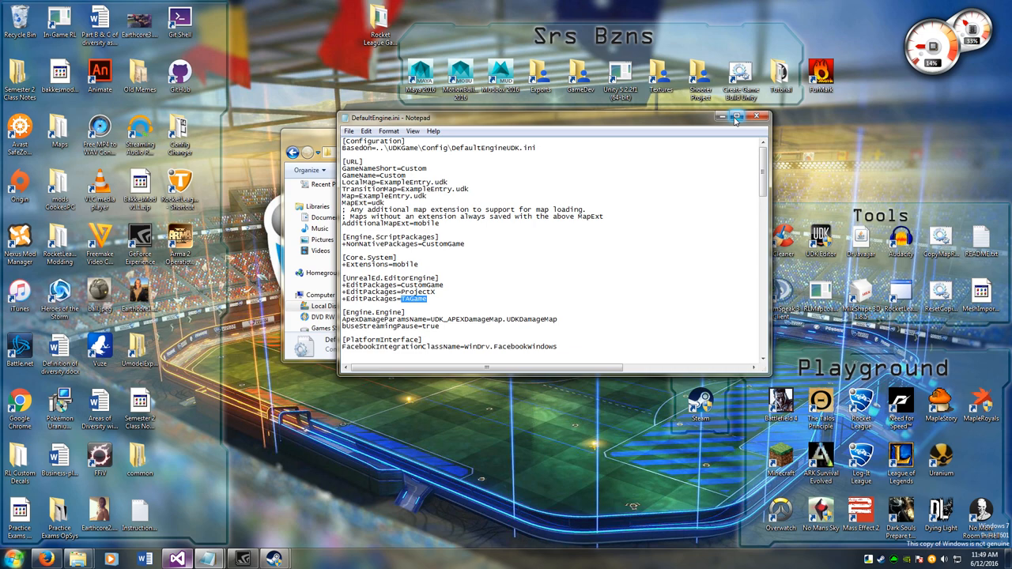
pyautogui.click(756, 117)
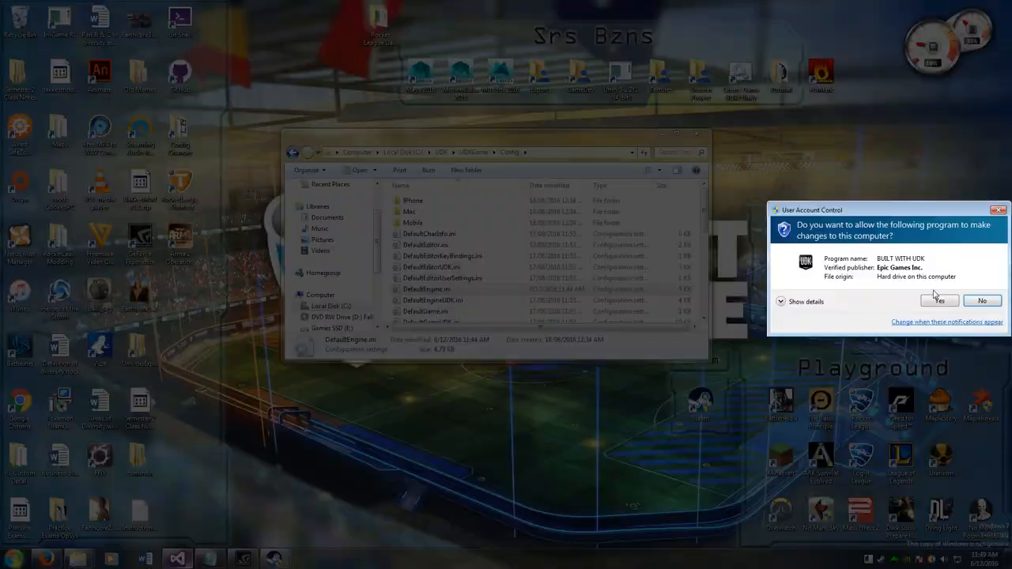
# Step: Allow UDK to run, then browse into the UDKGame\Script folder of compiled .u files
pyautogui.click(939, 300)
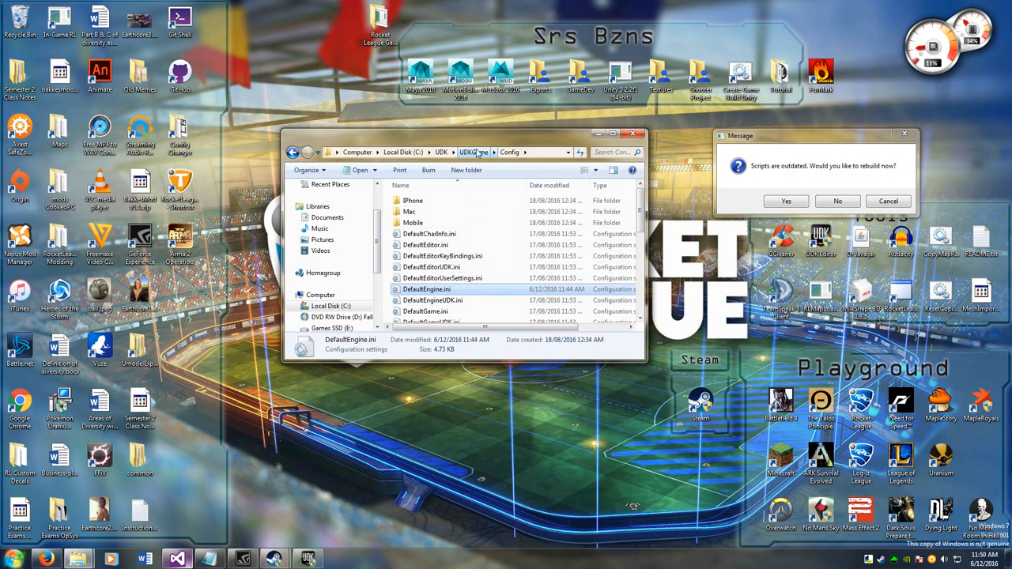
pyautogui.click(473, 152)
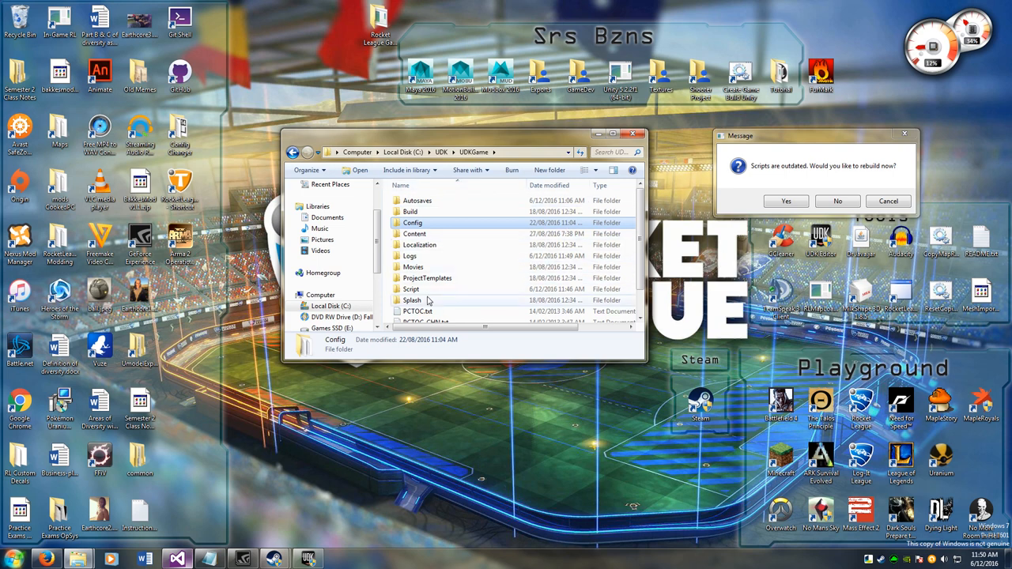
pyautogui.click(411, 288)
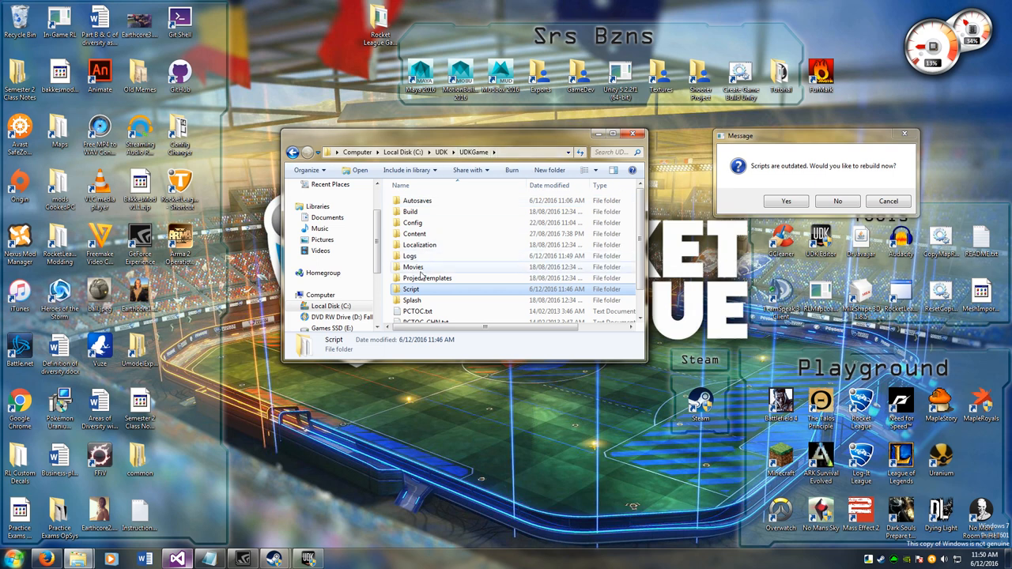
pyautogui.doubleClick(411, 287)
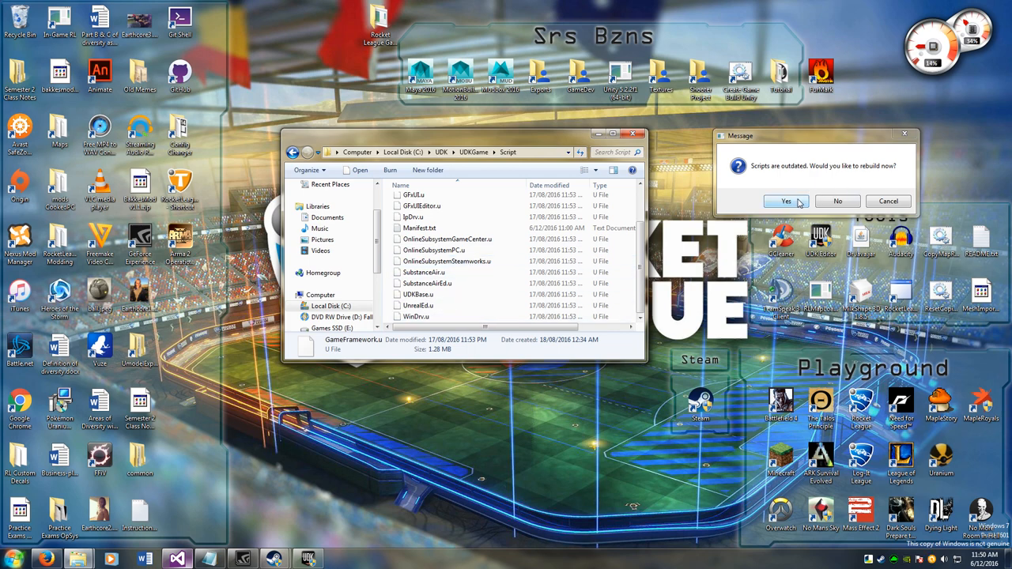
# Step: Rebuild the outdated scripts and check the newly compiled TAGame.u in the Script folder
pyautogui.click(786, 201)
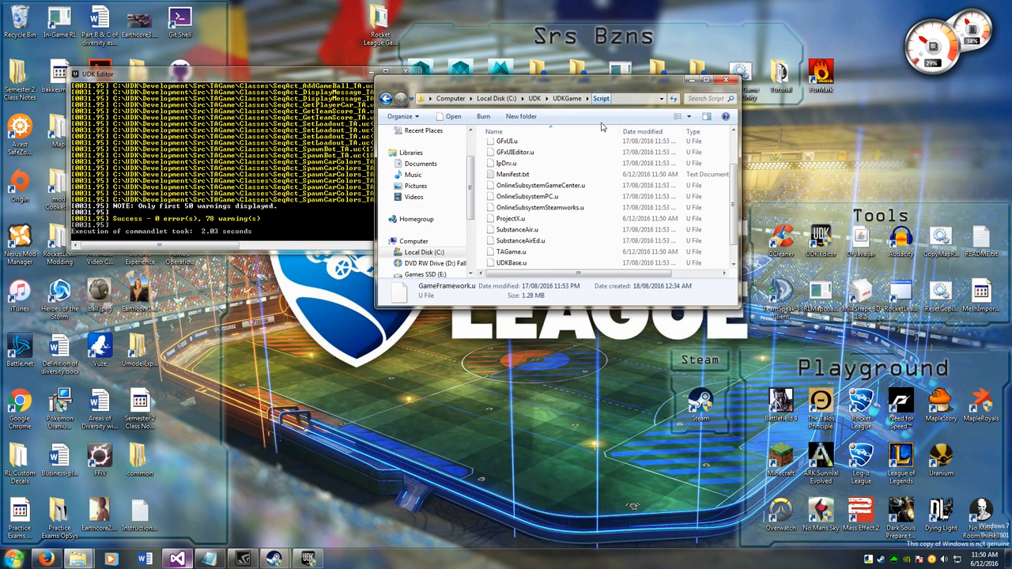
pyautogui.click(509, 252)
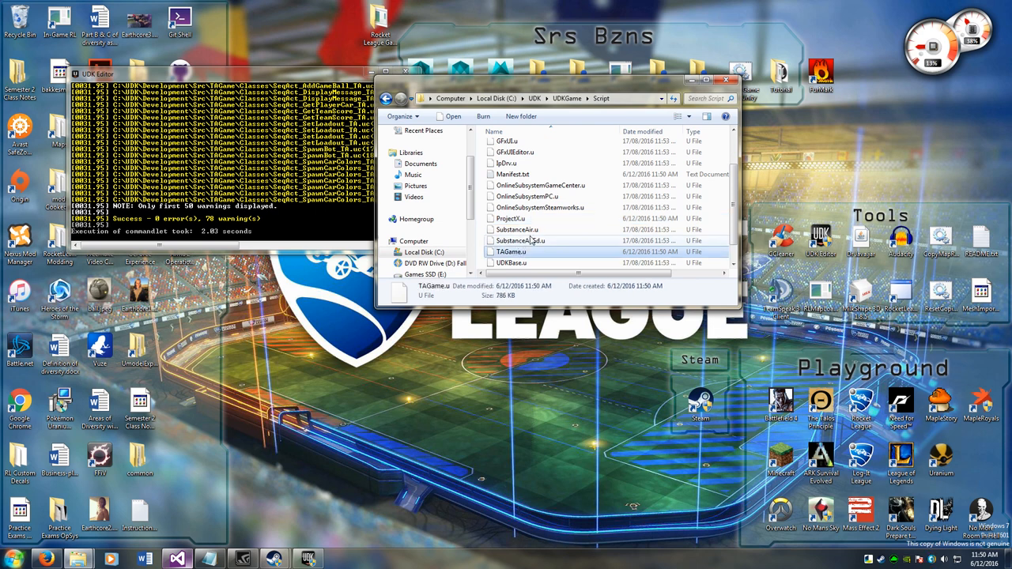
pyautogui.moveTo(541, 243)
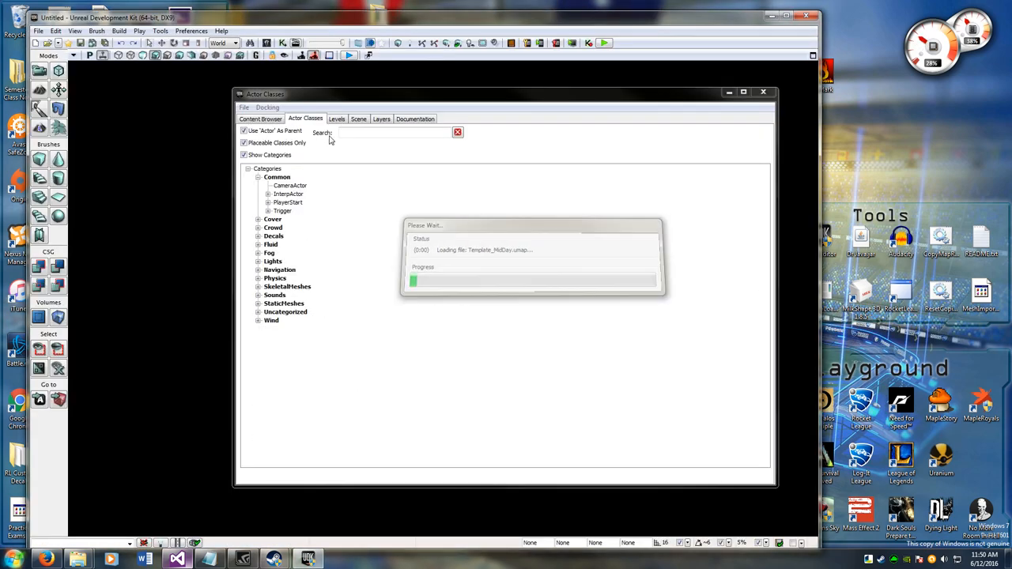
# Step: Let the UDK editor finish loading with the Content Browser showing
pyautogui.click(259, 108)
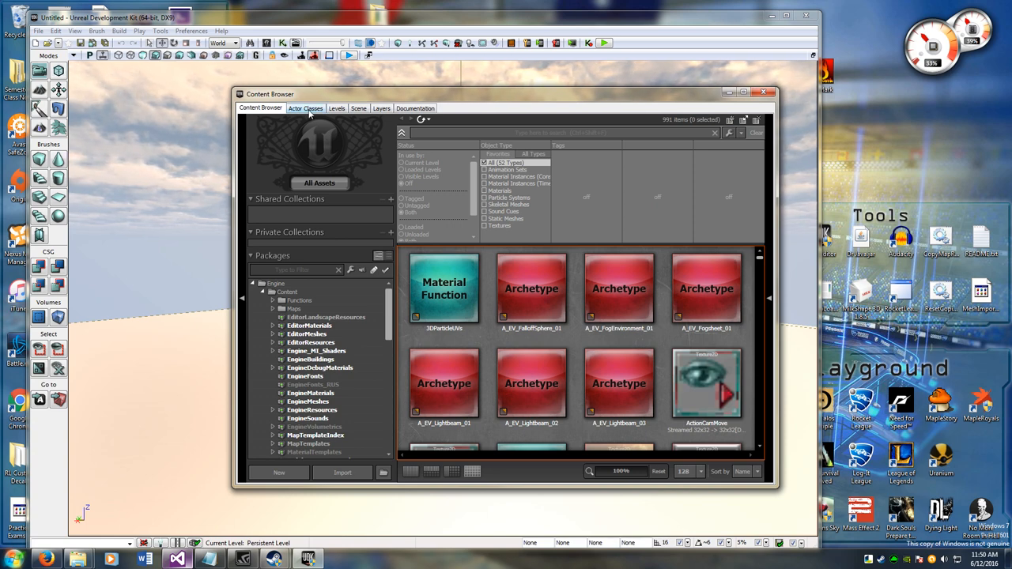
# Step: Filter Actor Classes by '_ta' with Placeable Classes Only unticked so GoalVolume_TA and other TAGame classes list
pyautogui.click(305, 108)
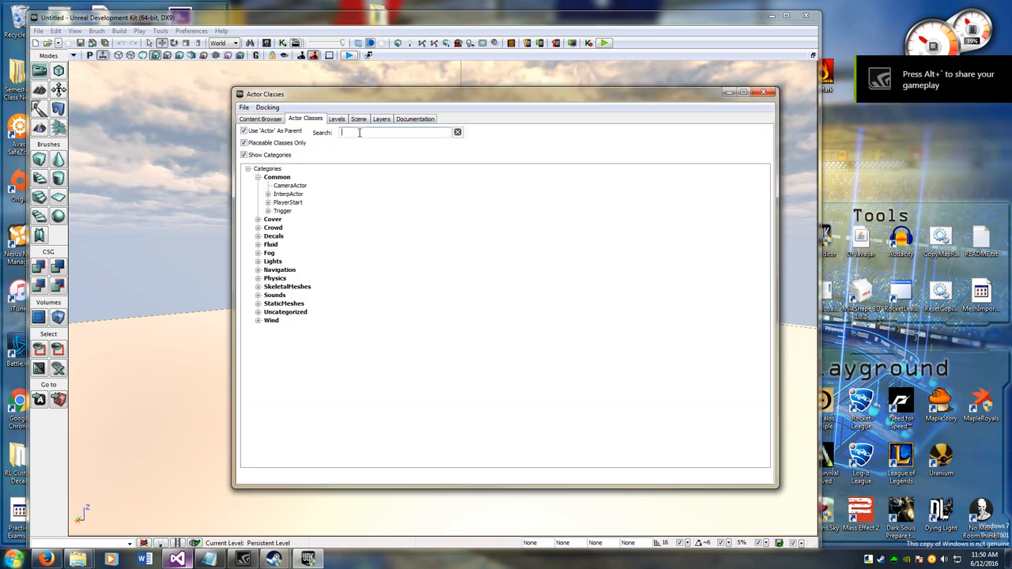
pyautogui.write('_ta')
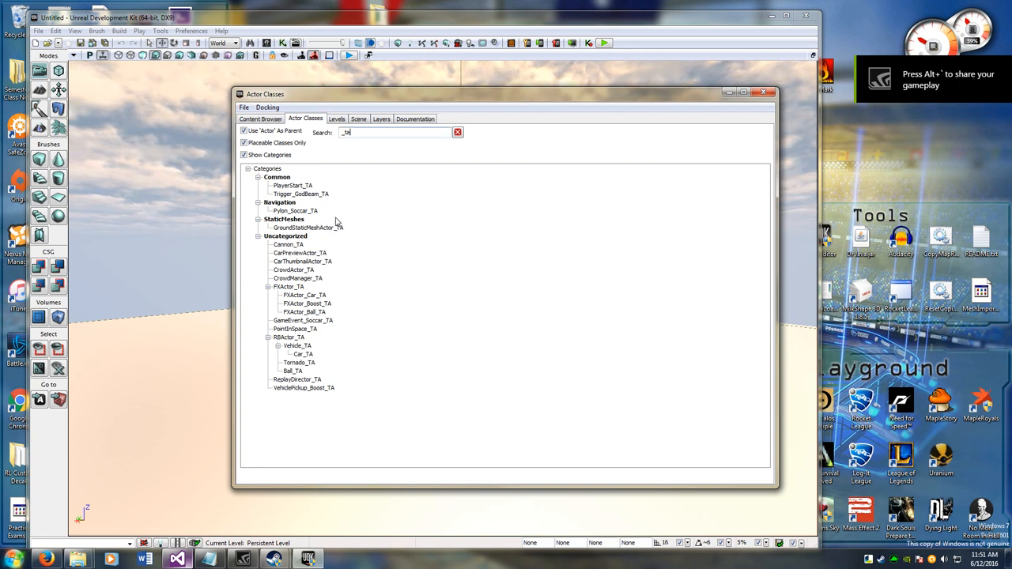
pyautogui.moveTo(364, 186)
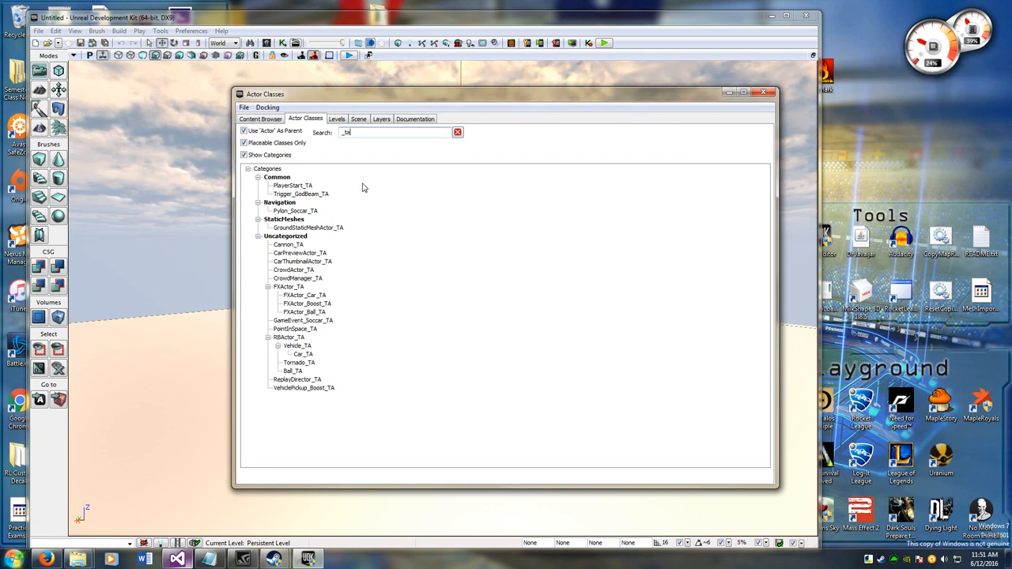
pyautogui.moveTo(283, 186)
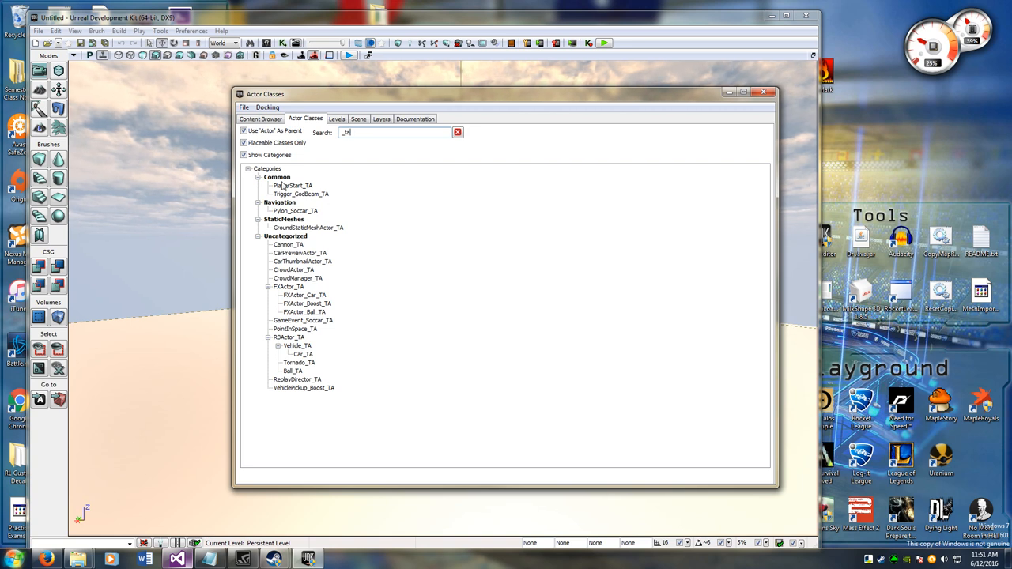
pyautogui.moveTo(387, 390)
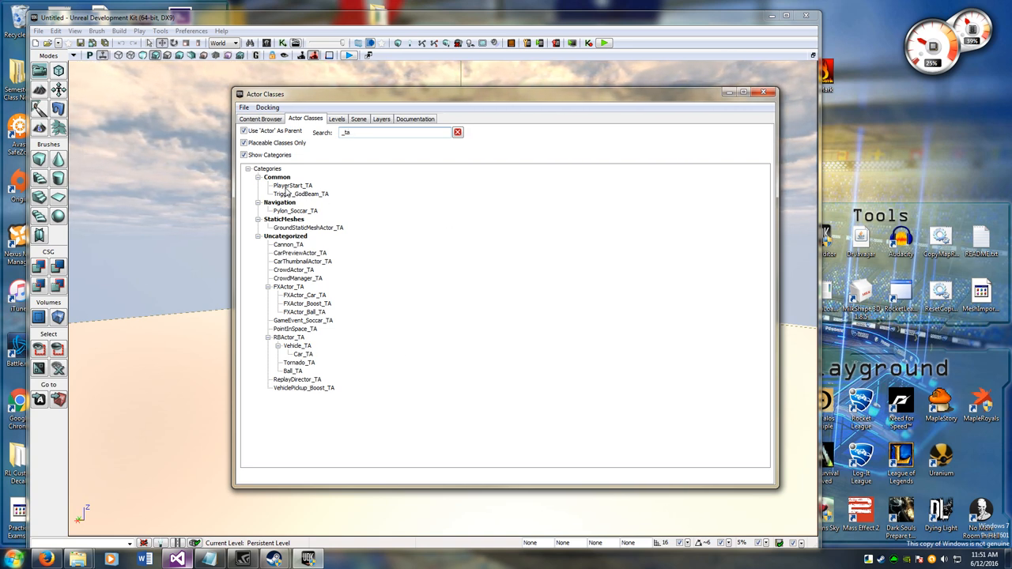
pyautogui.moveTo(345, 180)
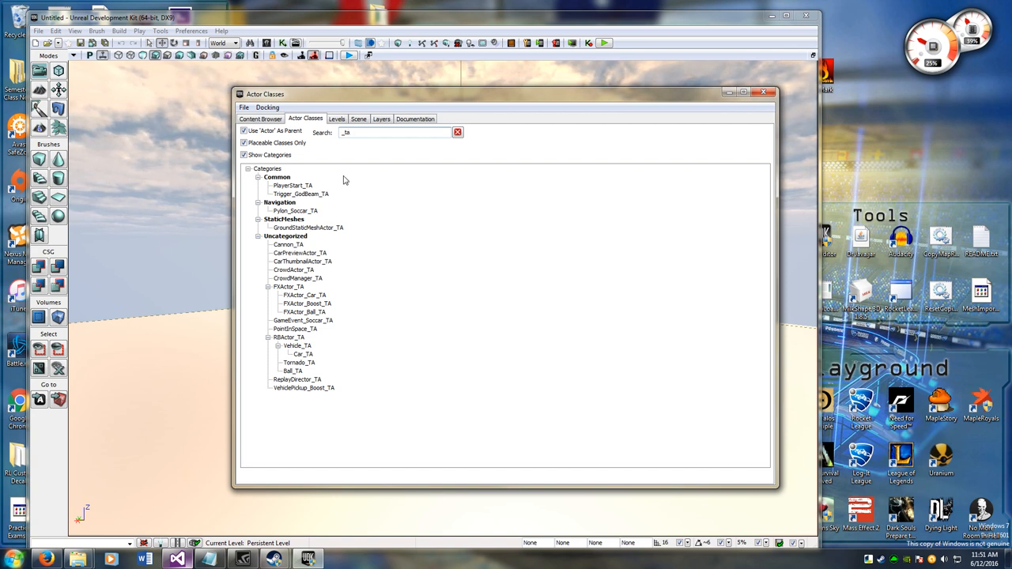
pyautogui.moveTo(307, 150)
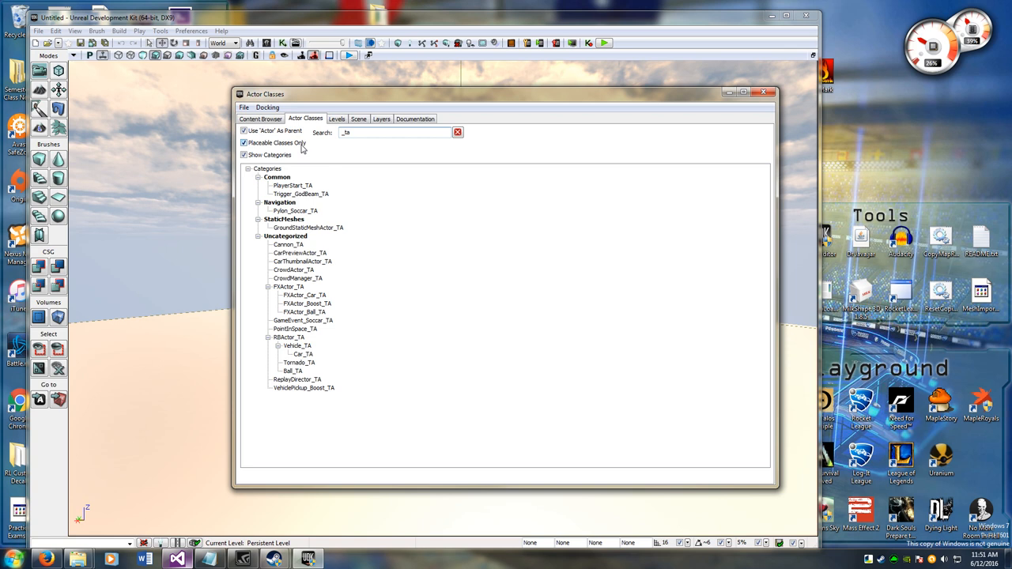
pyautogui.click(244, 143)
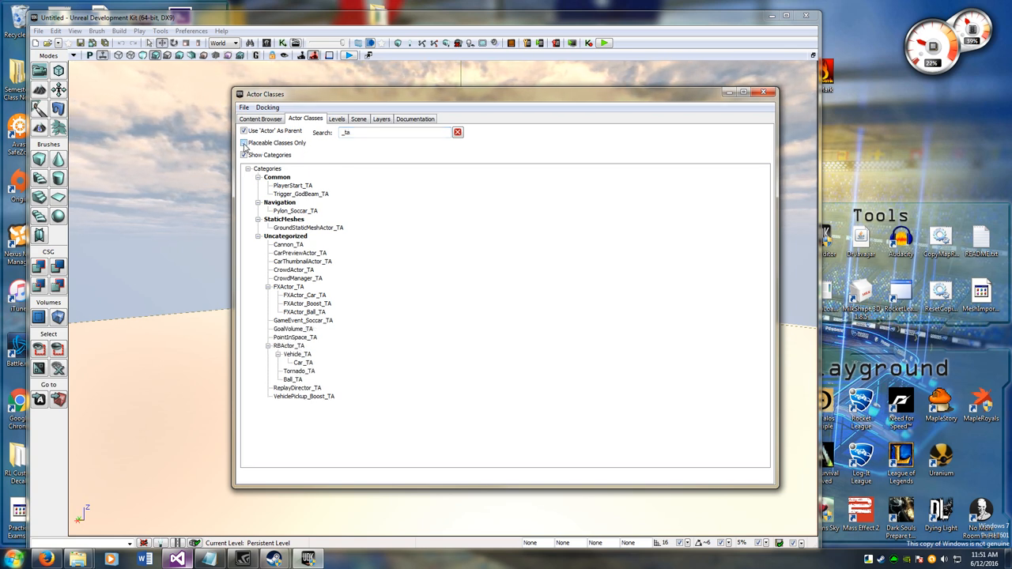
pyautogui.click(244, 143)
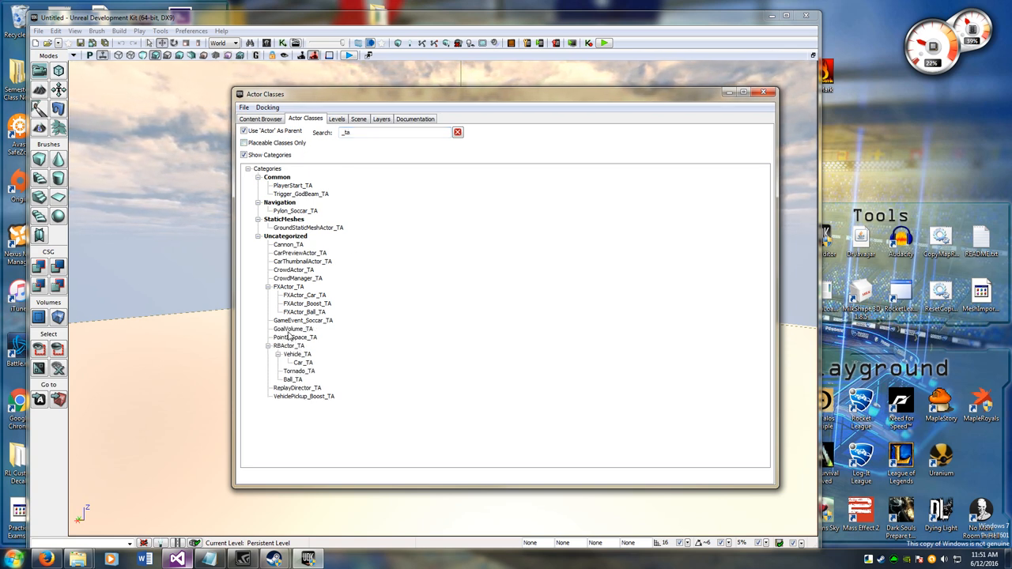
pyautogui.click(294, 329)
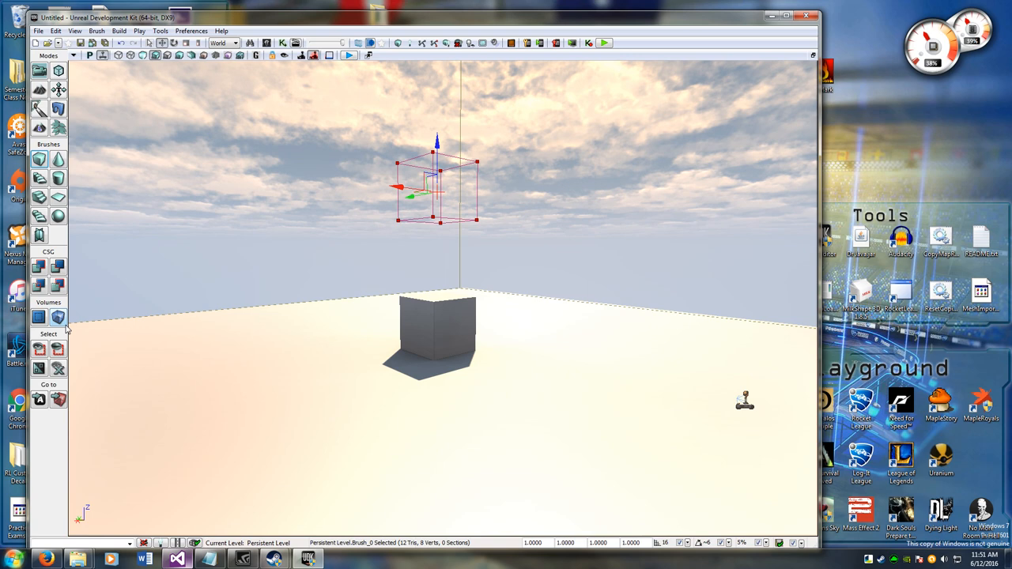
# Step: Add a GoalVolume_TA volume at the builder brush and dismiss its properties window
pyautogui.click(57, 317)
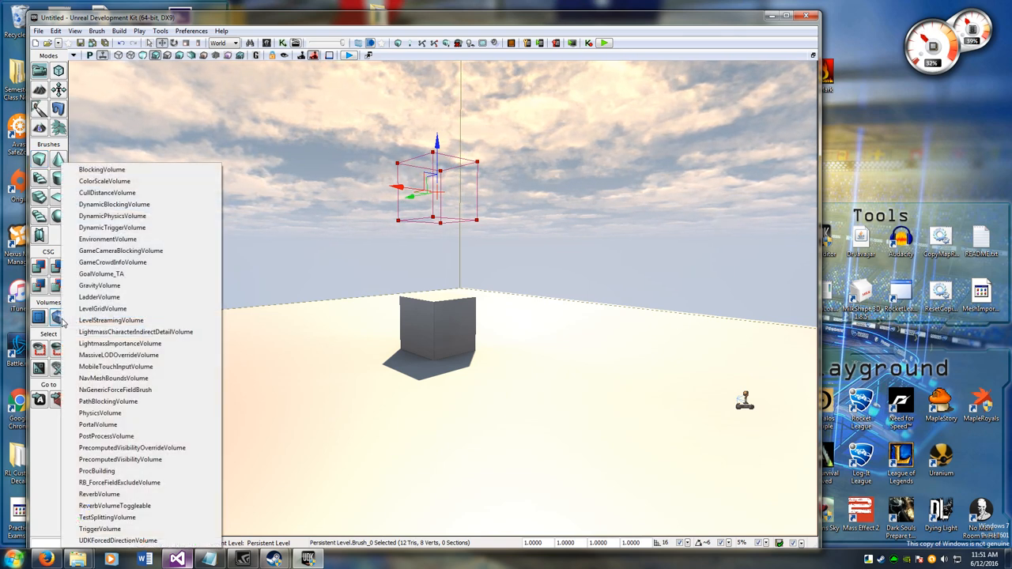
pyautogui.moveTo(168, 375)
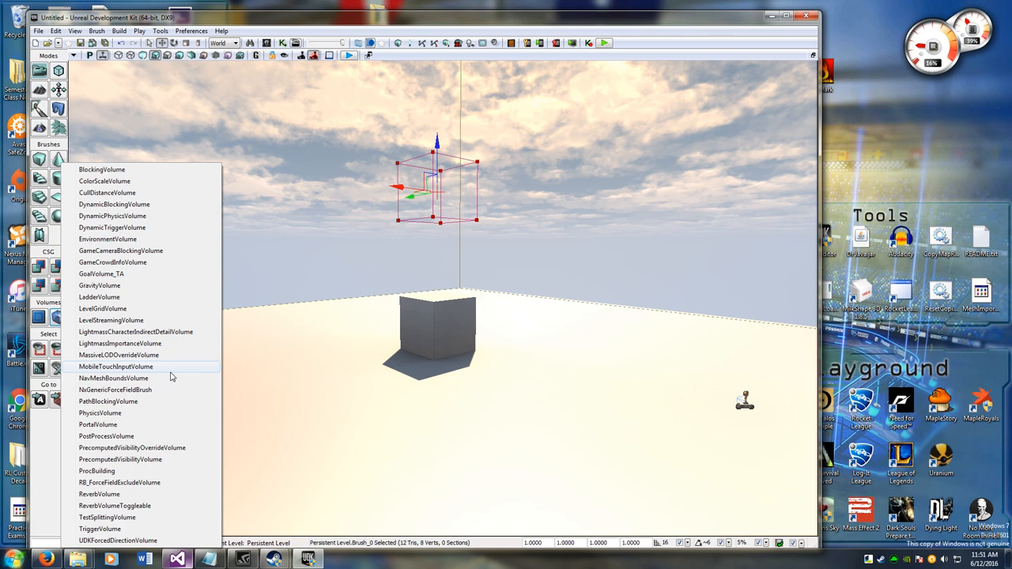
pyautogui.moveTo(101, 274)
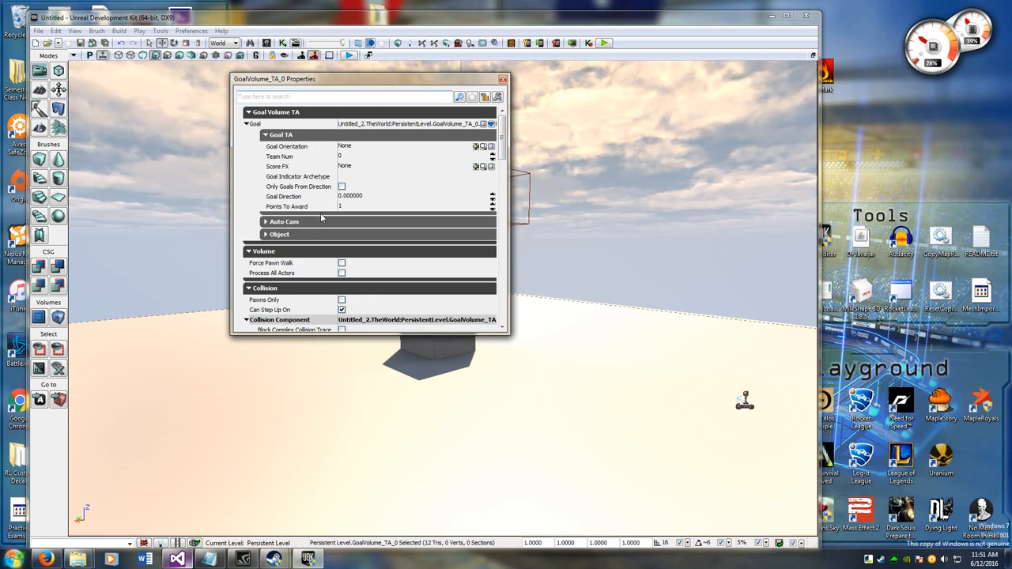
pyautogui.click(503, 79)
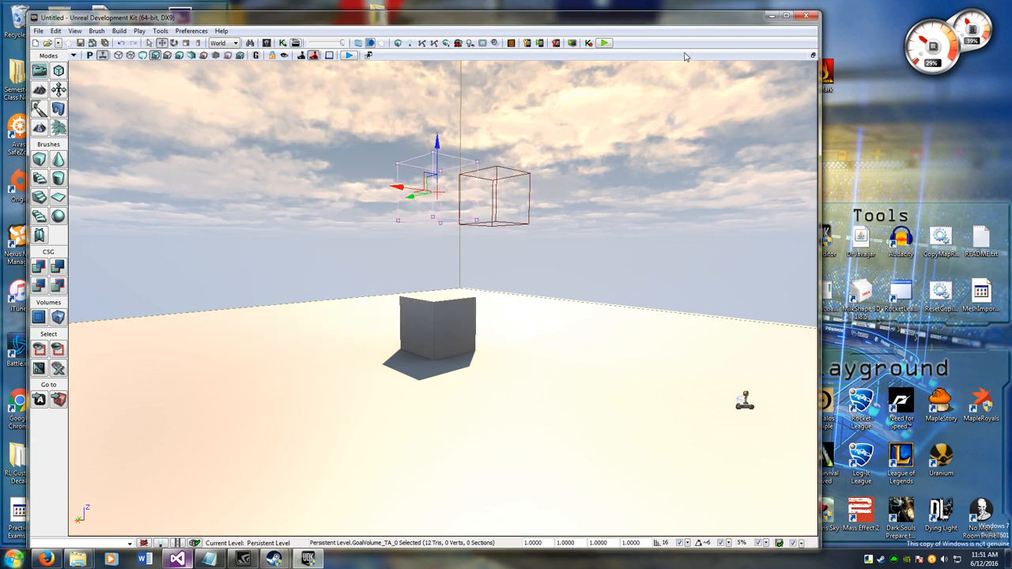
pyautogui.click(743, 152)
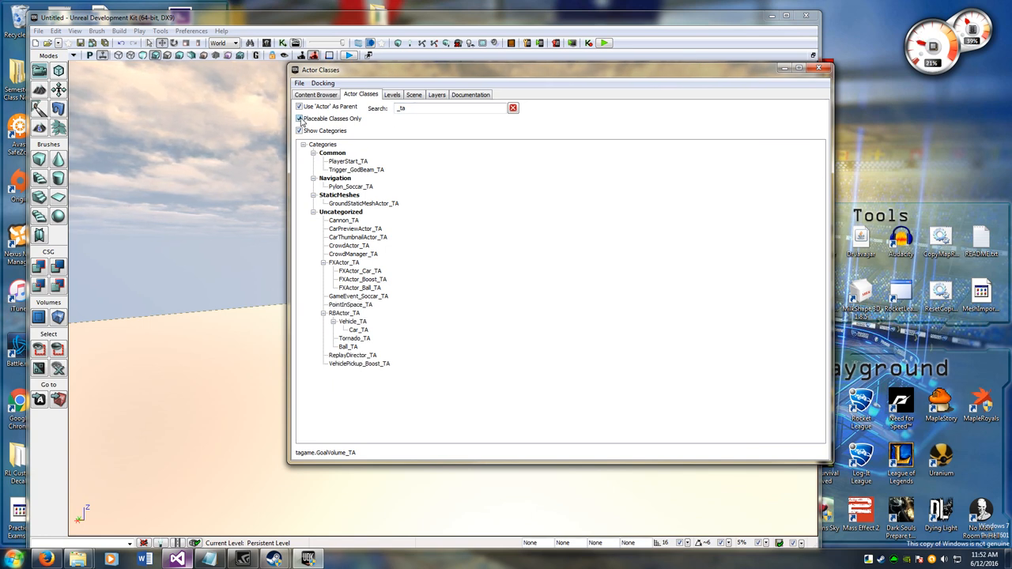
# Step: Show non-placeable classes and choose PlayerStart_TA in the Actor Classes list
pyautogui.click(301, 119)
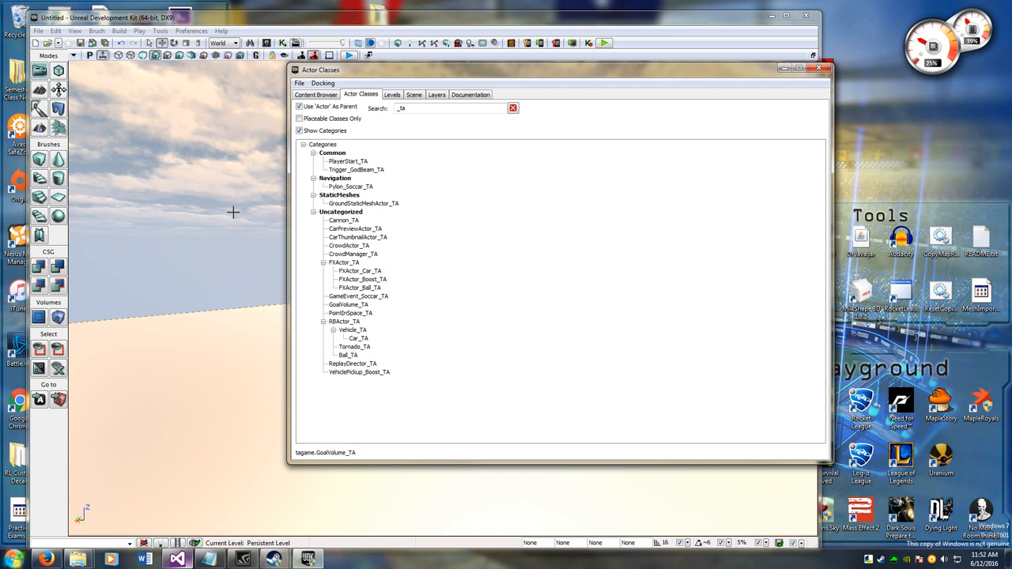
pyautogui.click(348, 162)
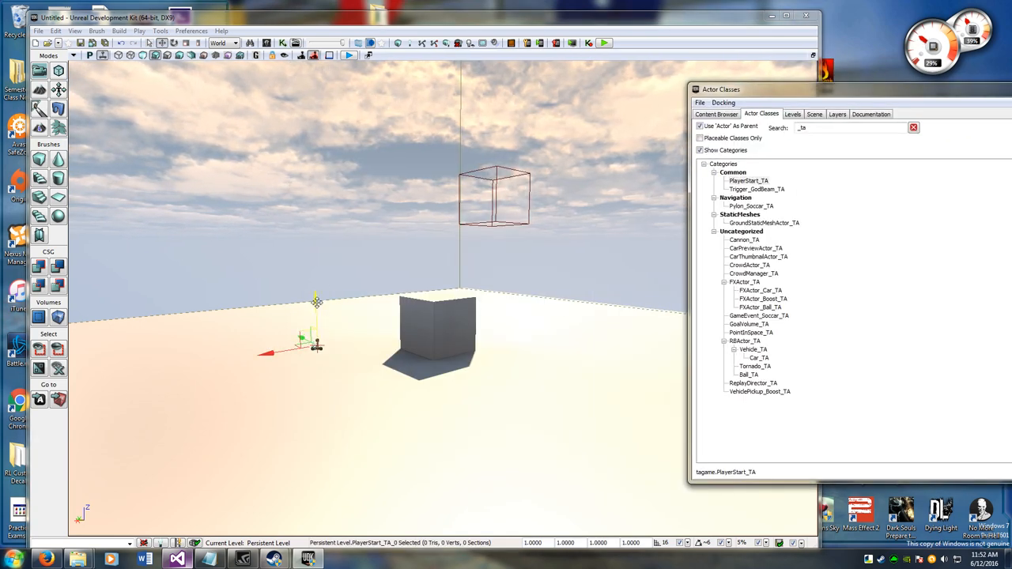
pyautogui.click(327, 240)
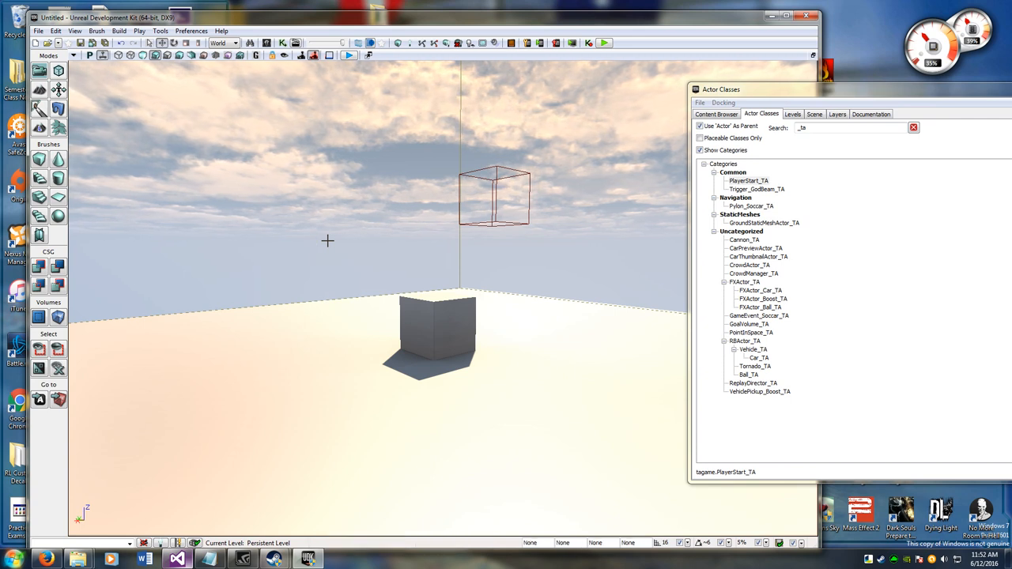